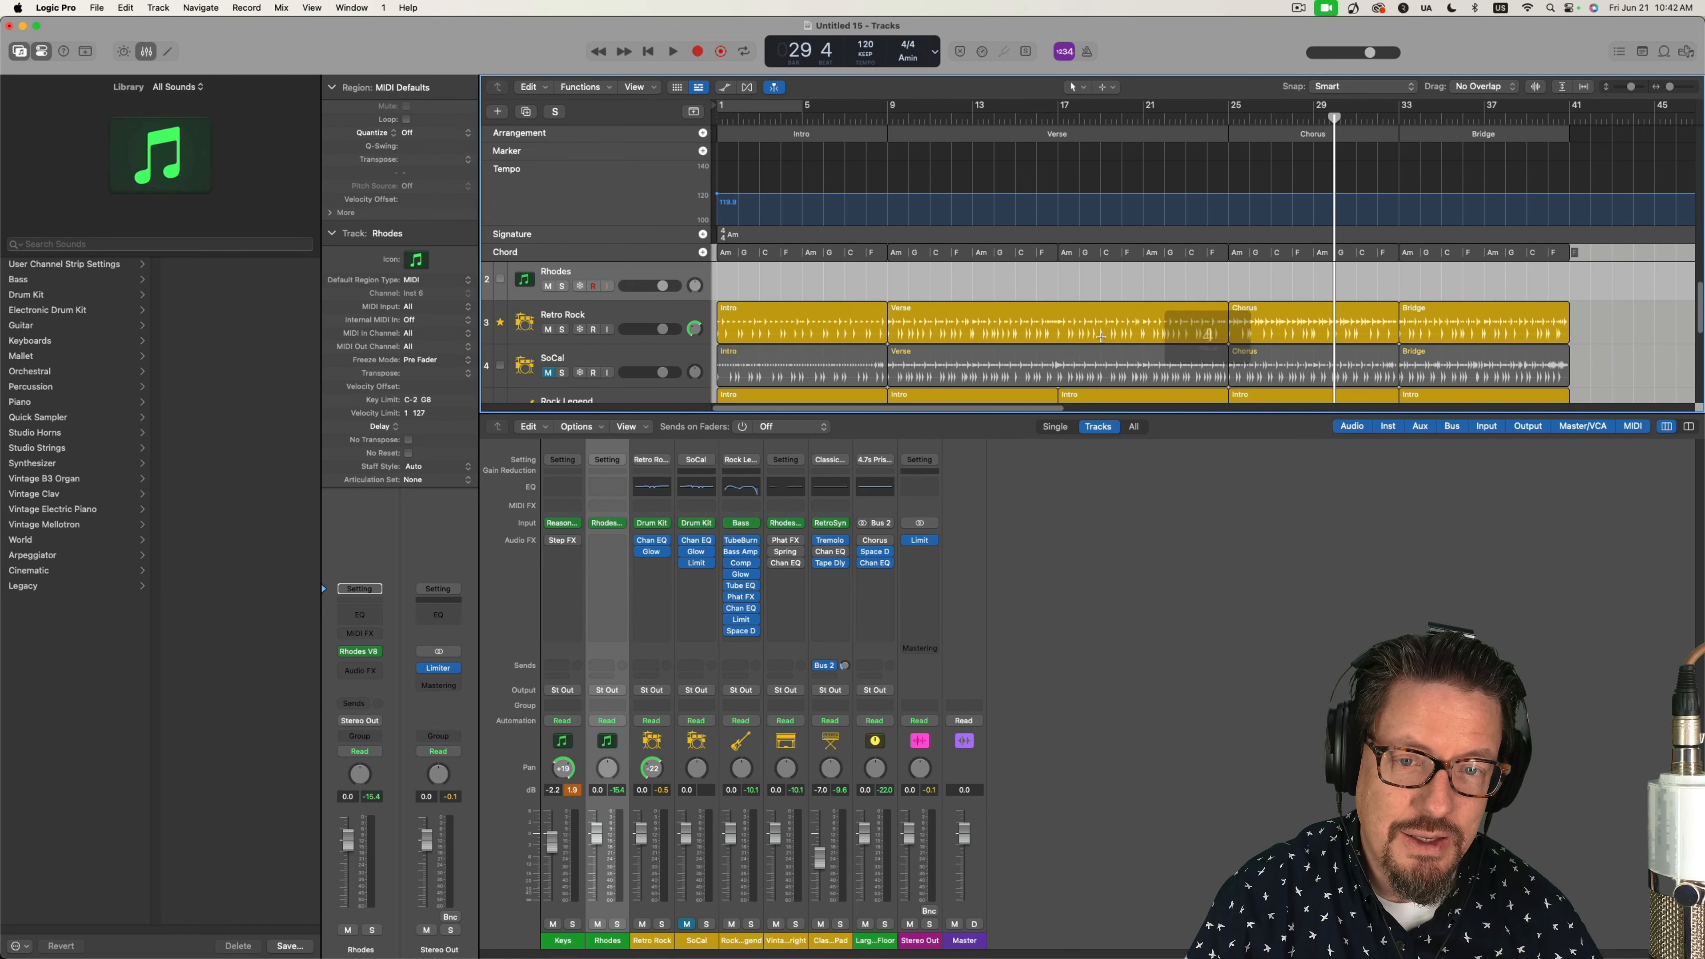
- Scroll the Tracks area down so all seven tracks down to Classic Analog Pad are visible
scroll(down, 3)
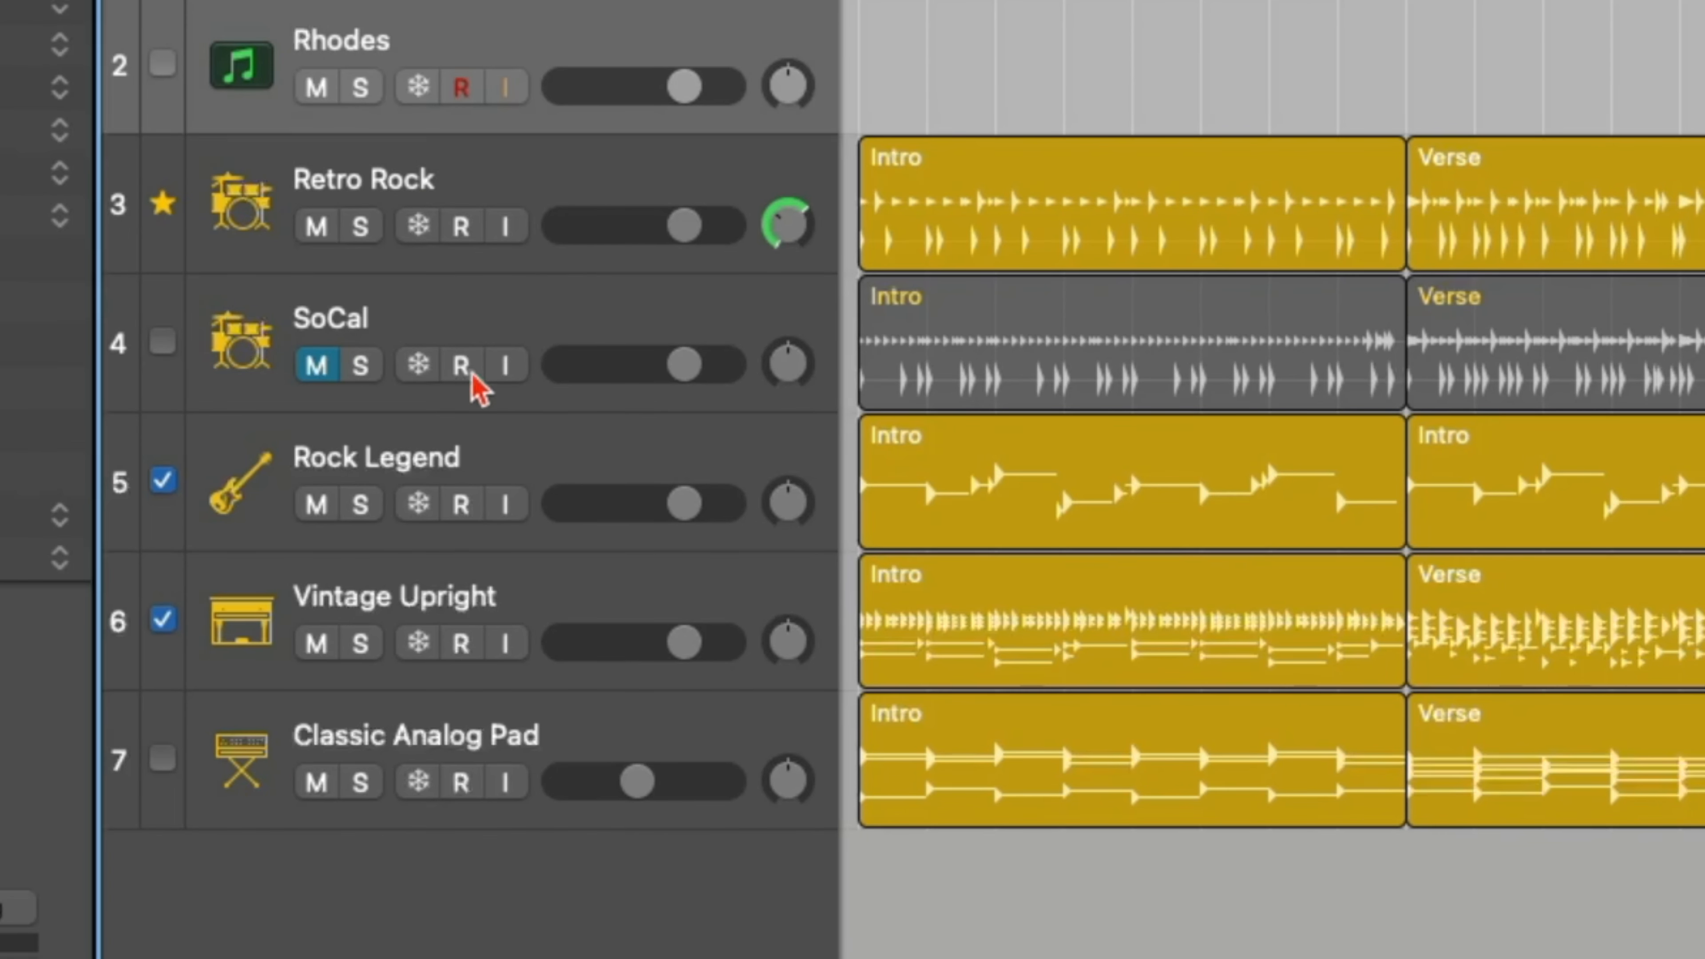
mouse_move(511, 735)
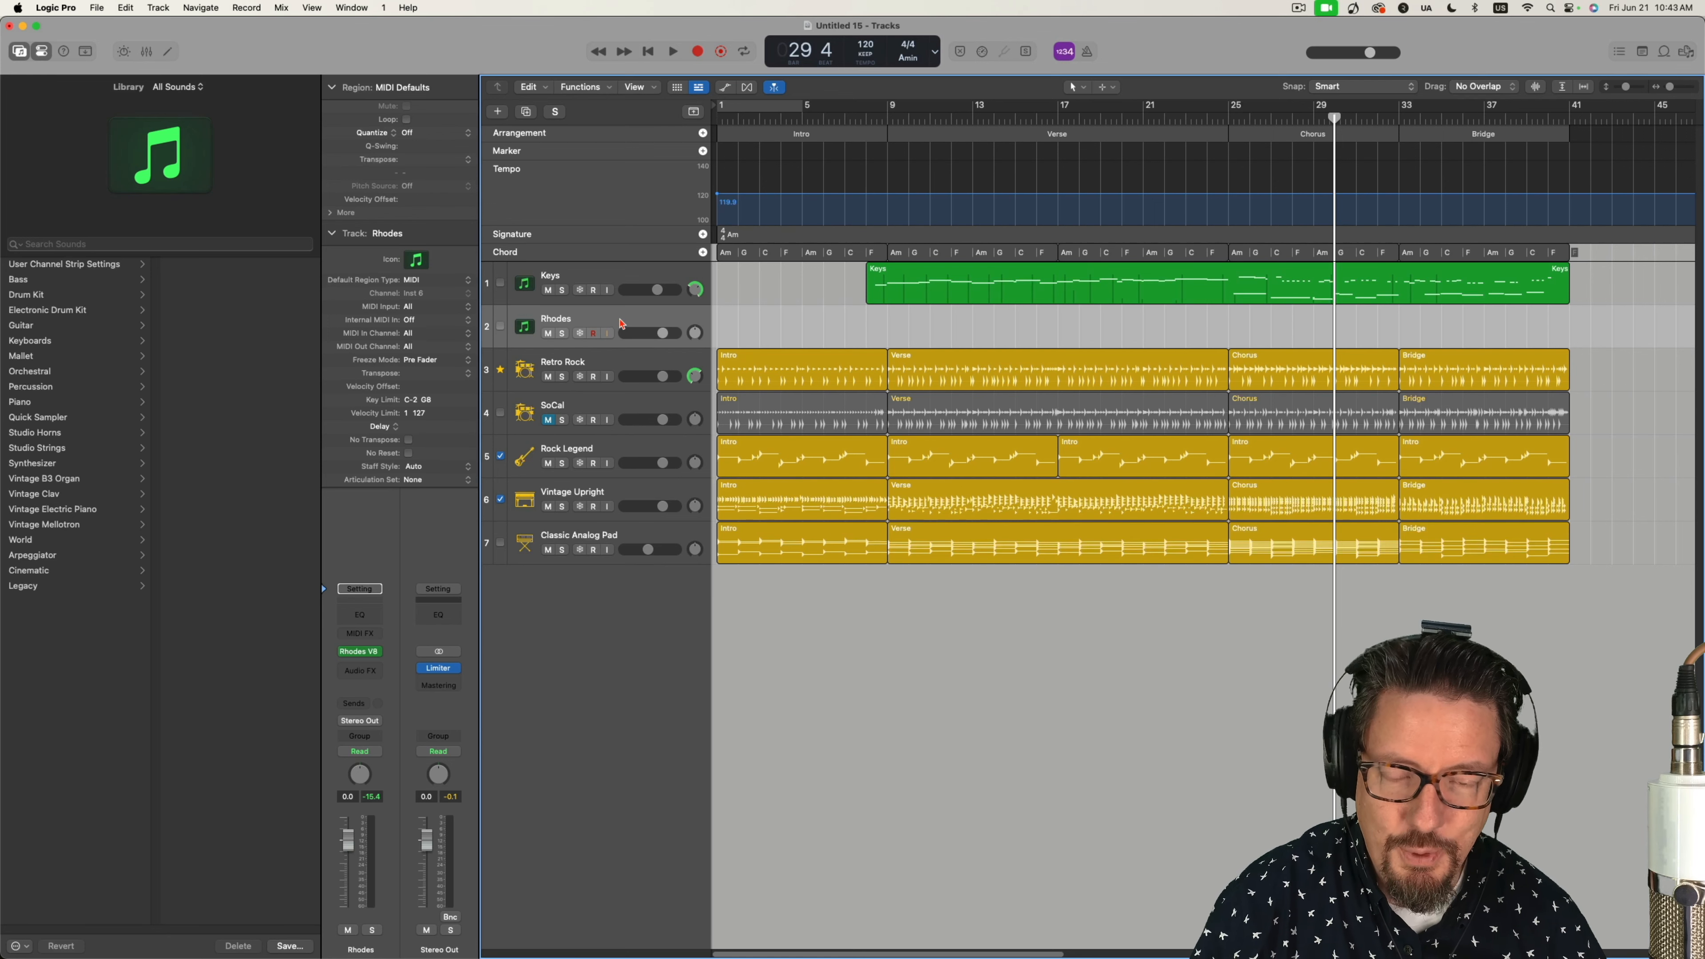
- Show the mixer, inspect ChromaGlow on the Retro Rock channel, and dismiss it
click(146, 51)
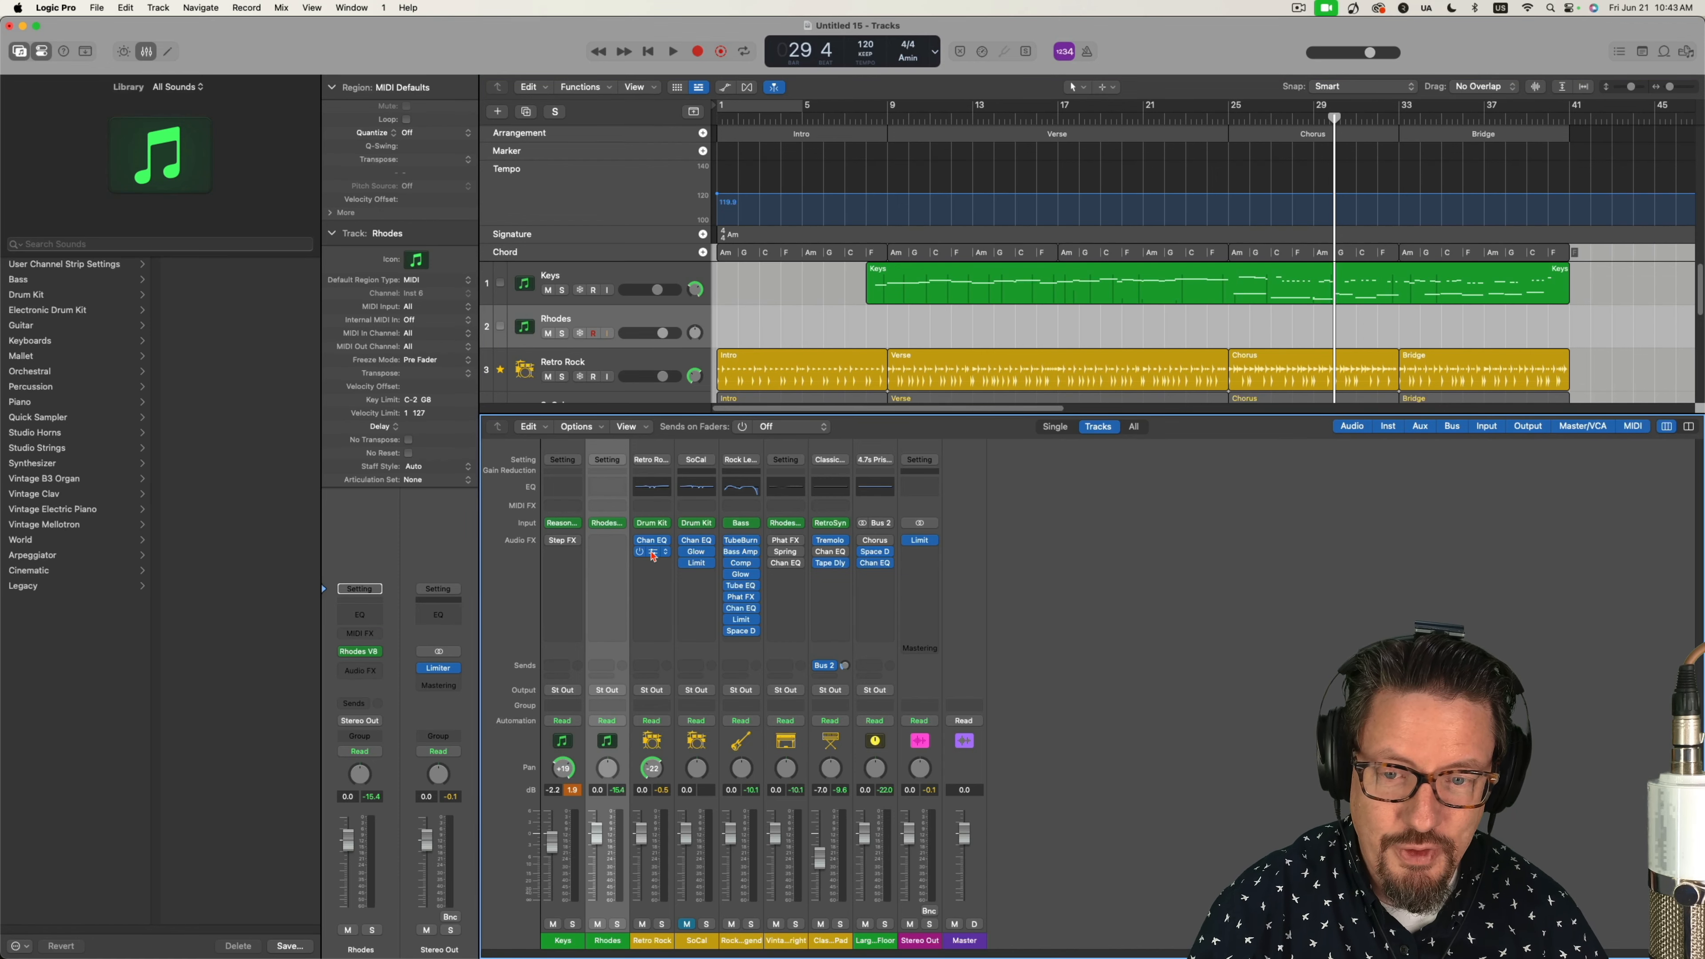
click(696, 552)
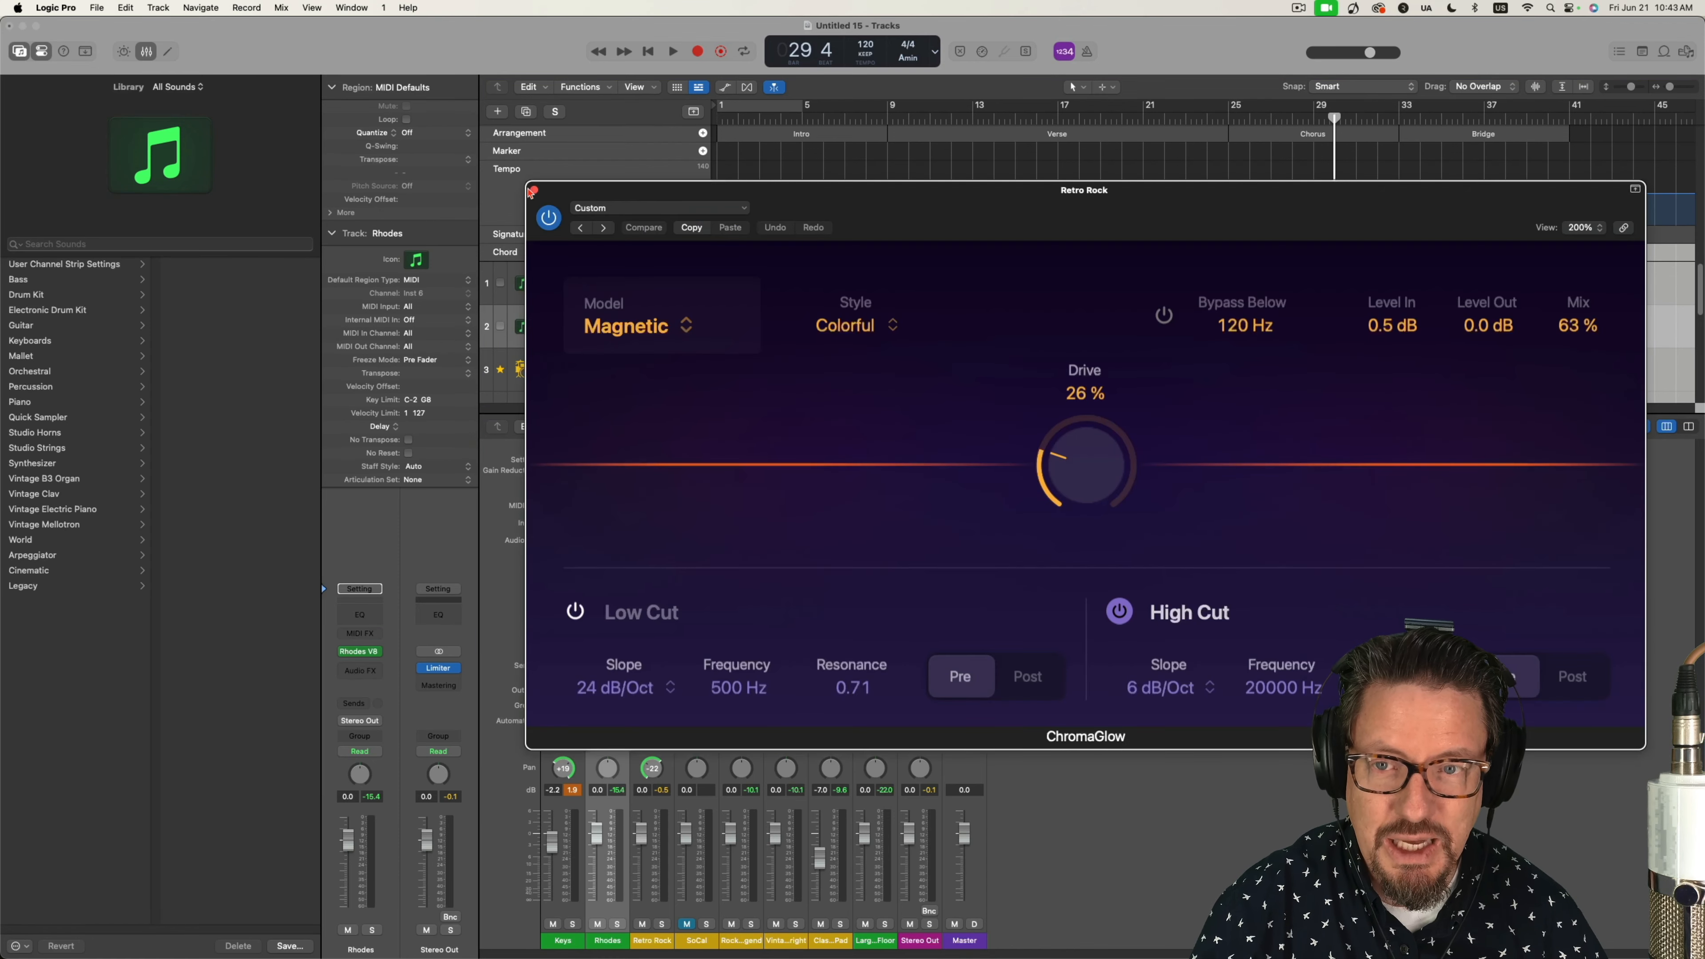
click(531, 189)
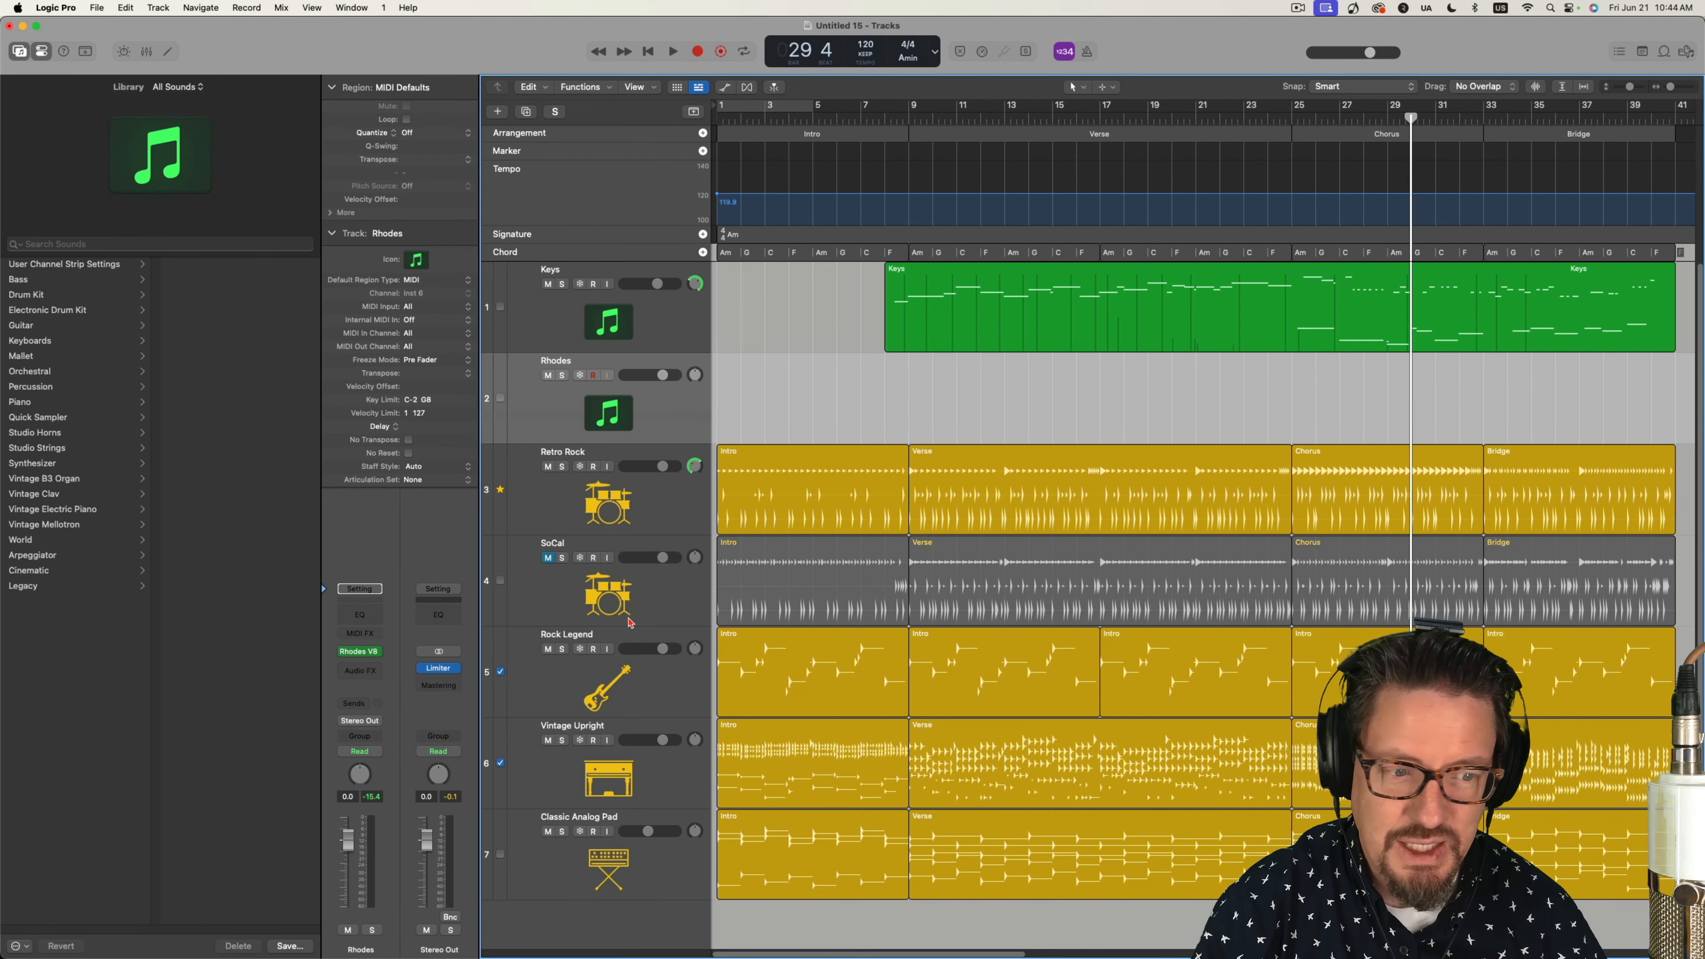
mouse_move(984, 52)
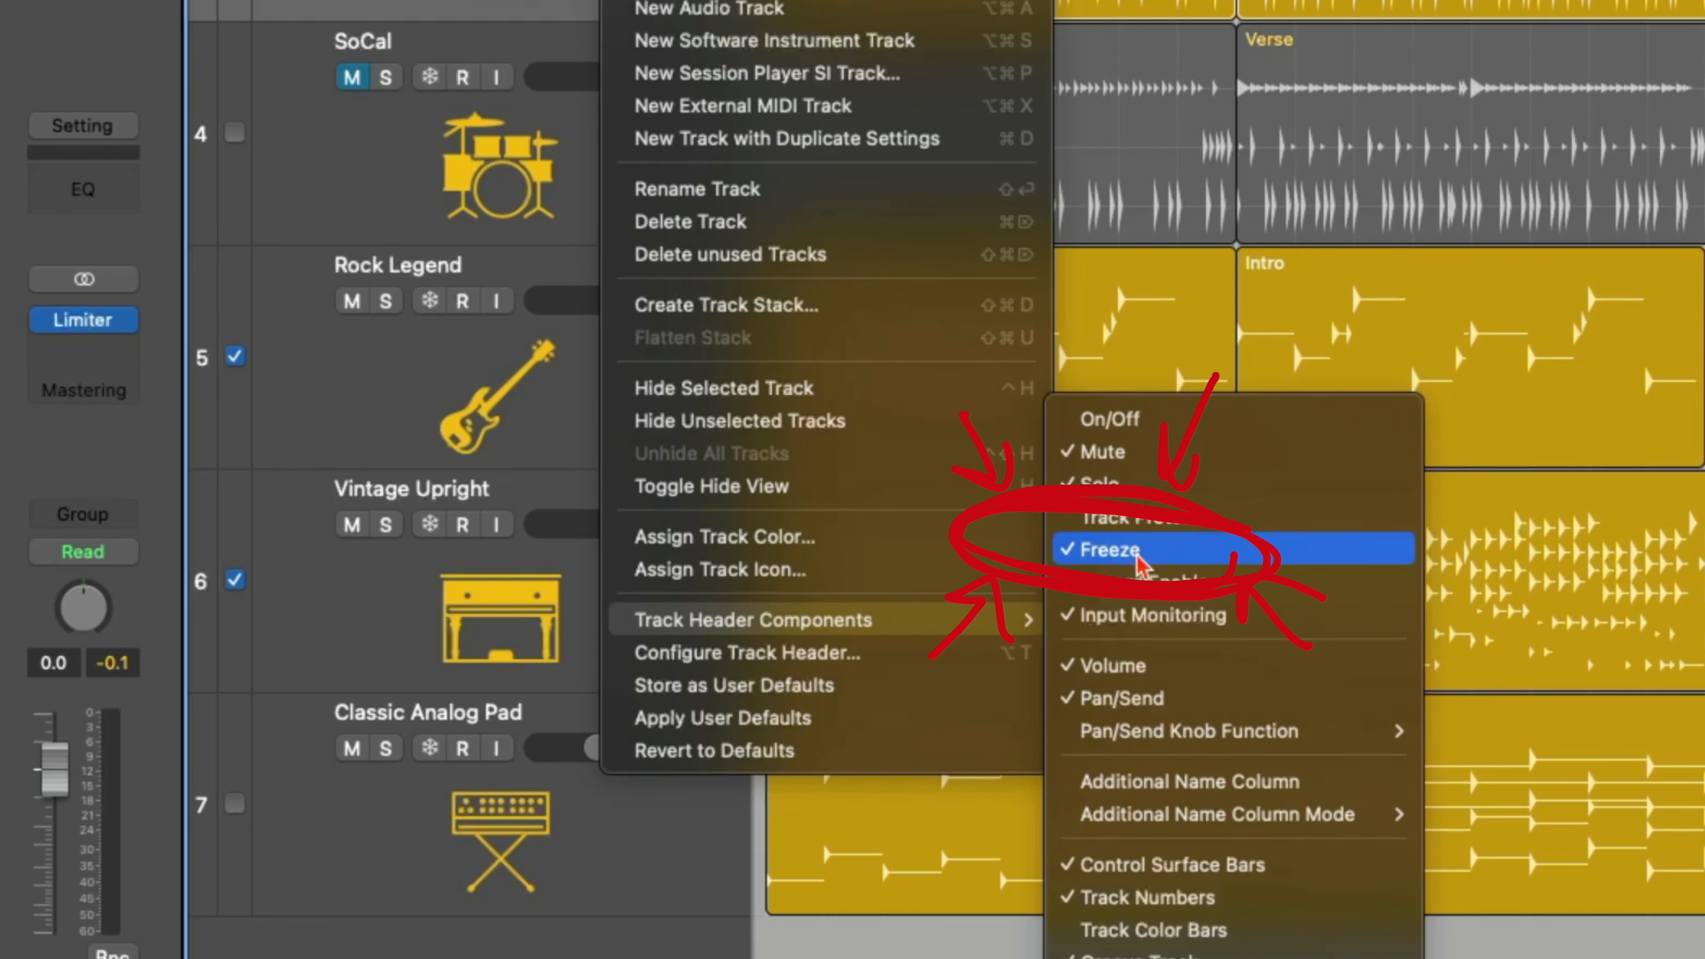
- Enable the Freeze track header component so every track shows a freeze button
click(1108, 549)
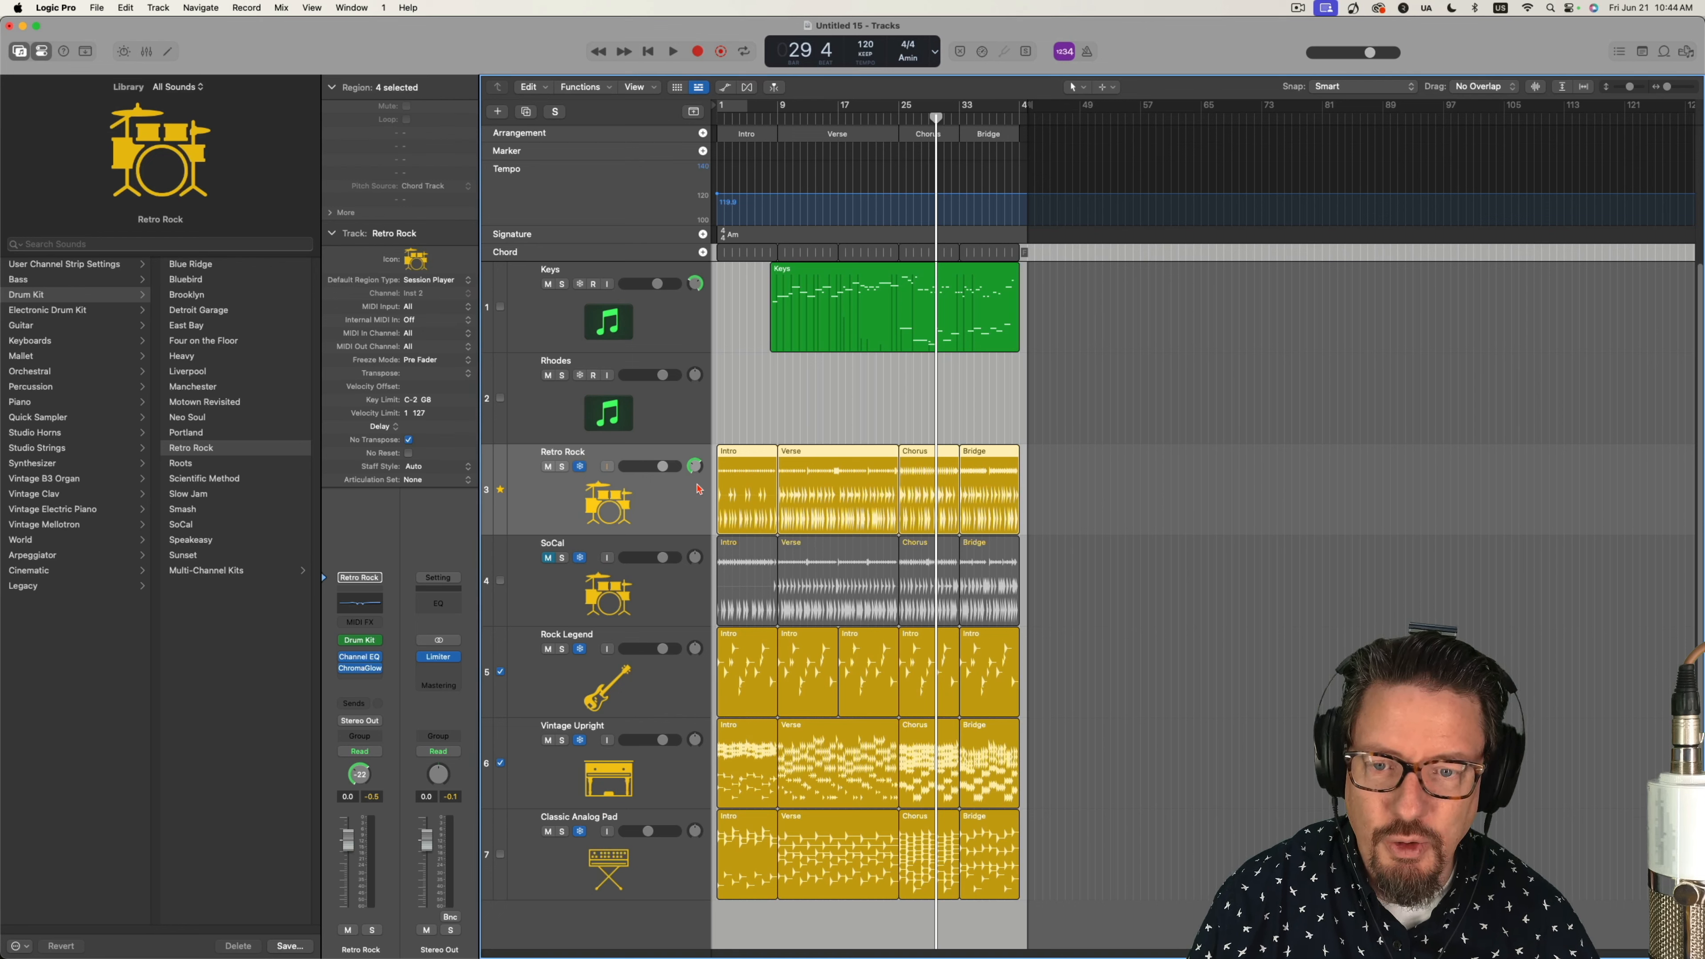
mouse_move(705, 498)
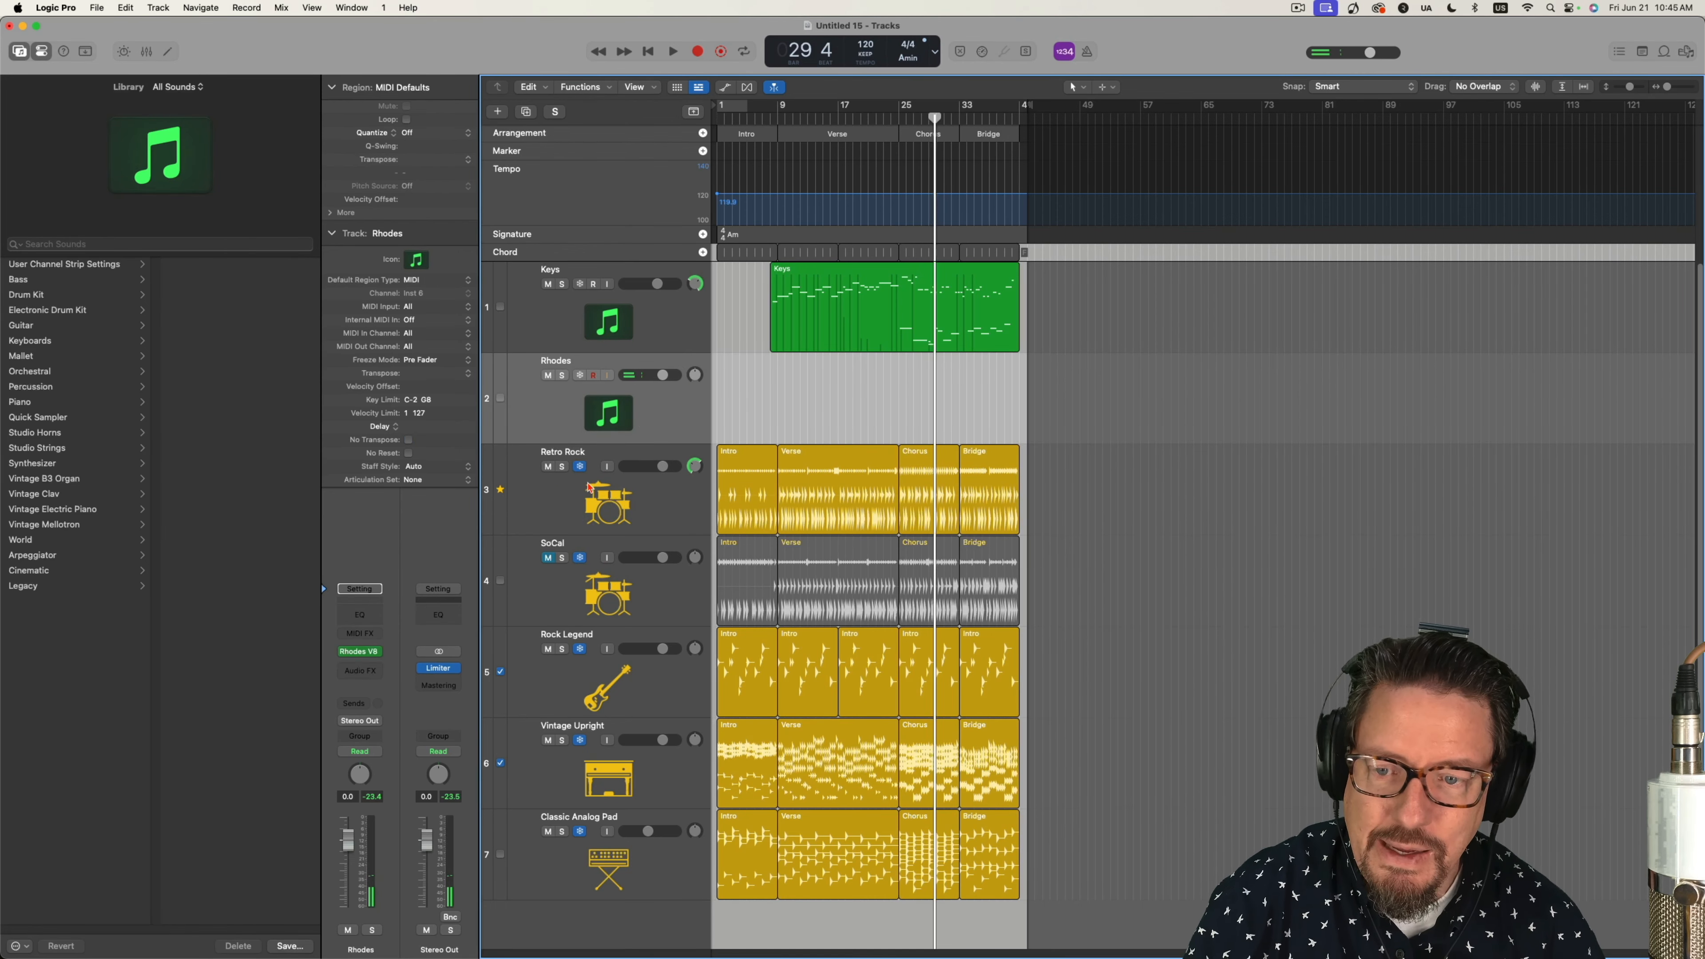
mouse_move(609, 500)
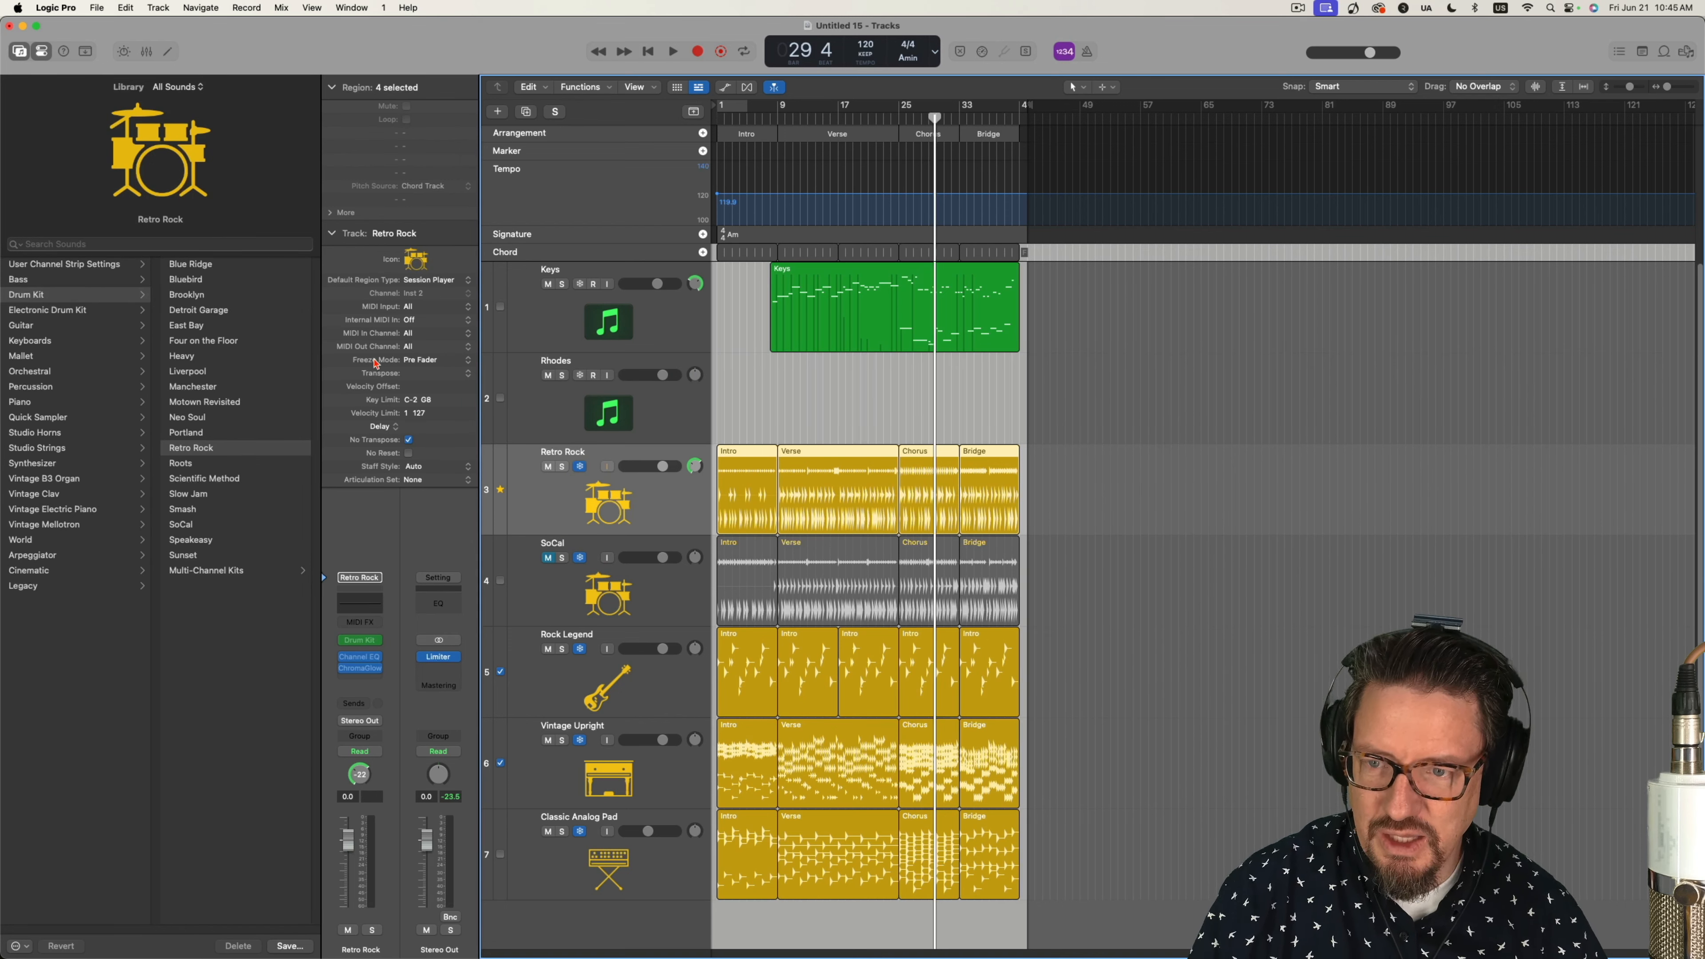
click(422, 359)
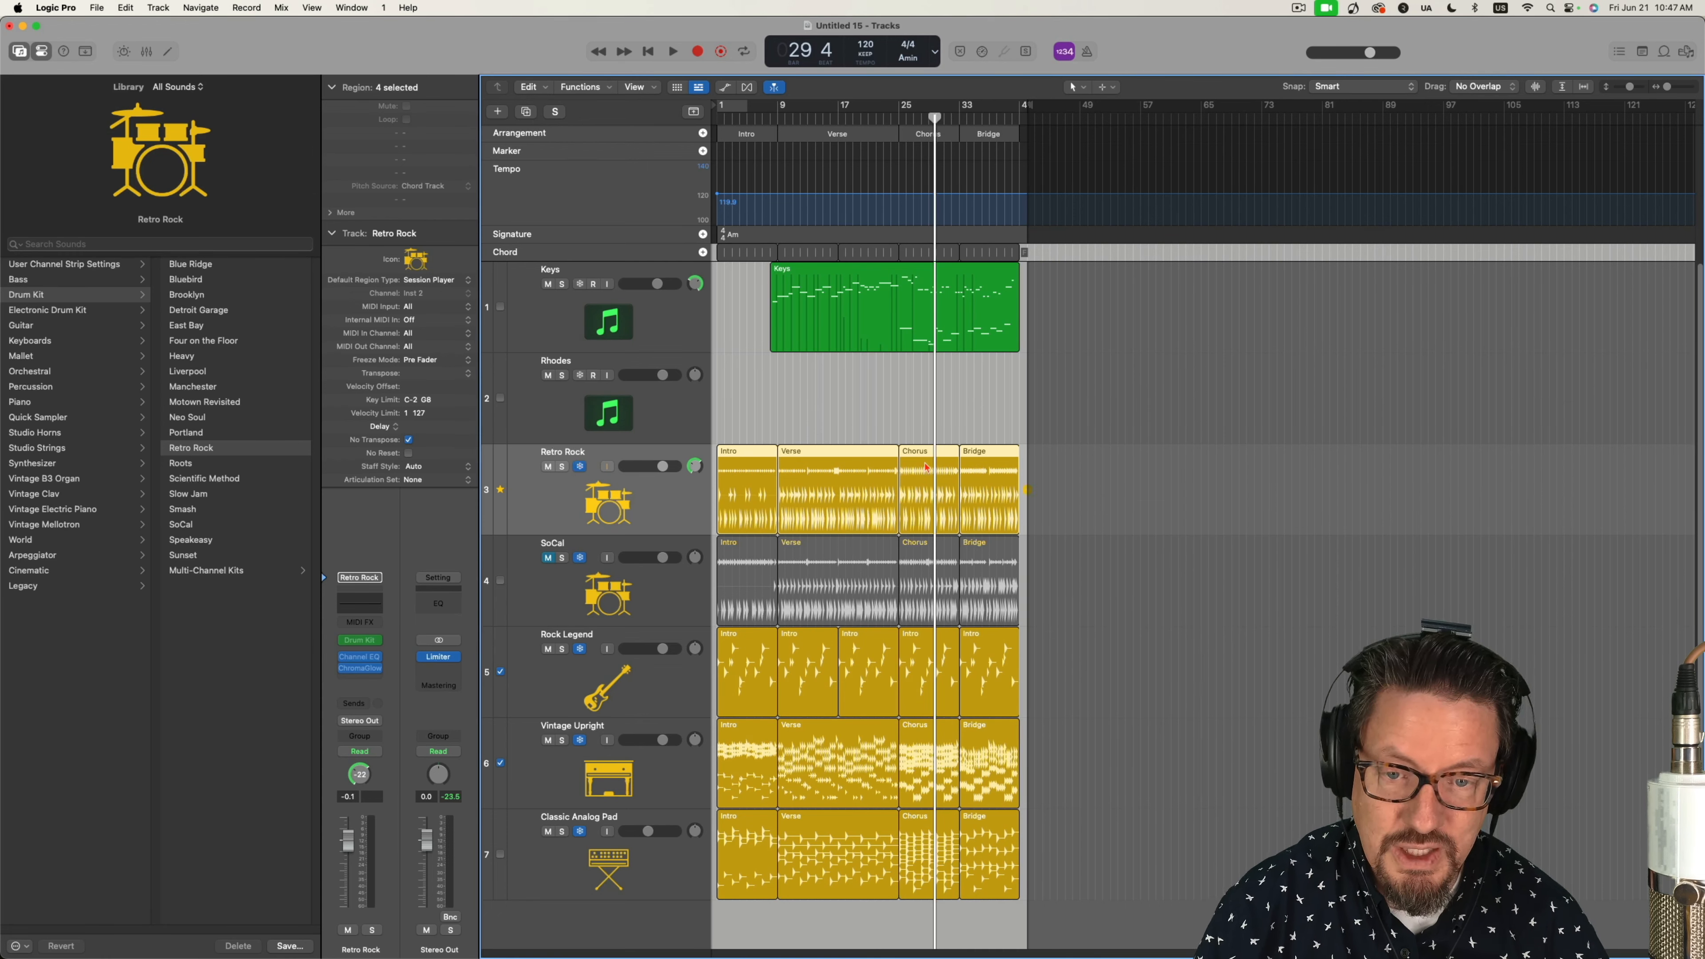
mouse_move(717, 397)
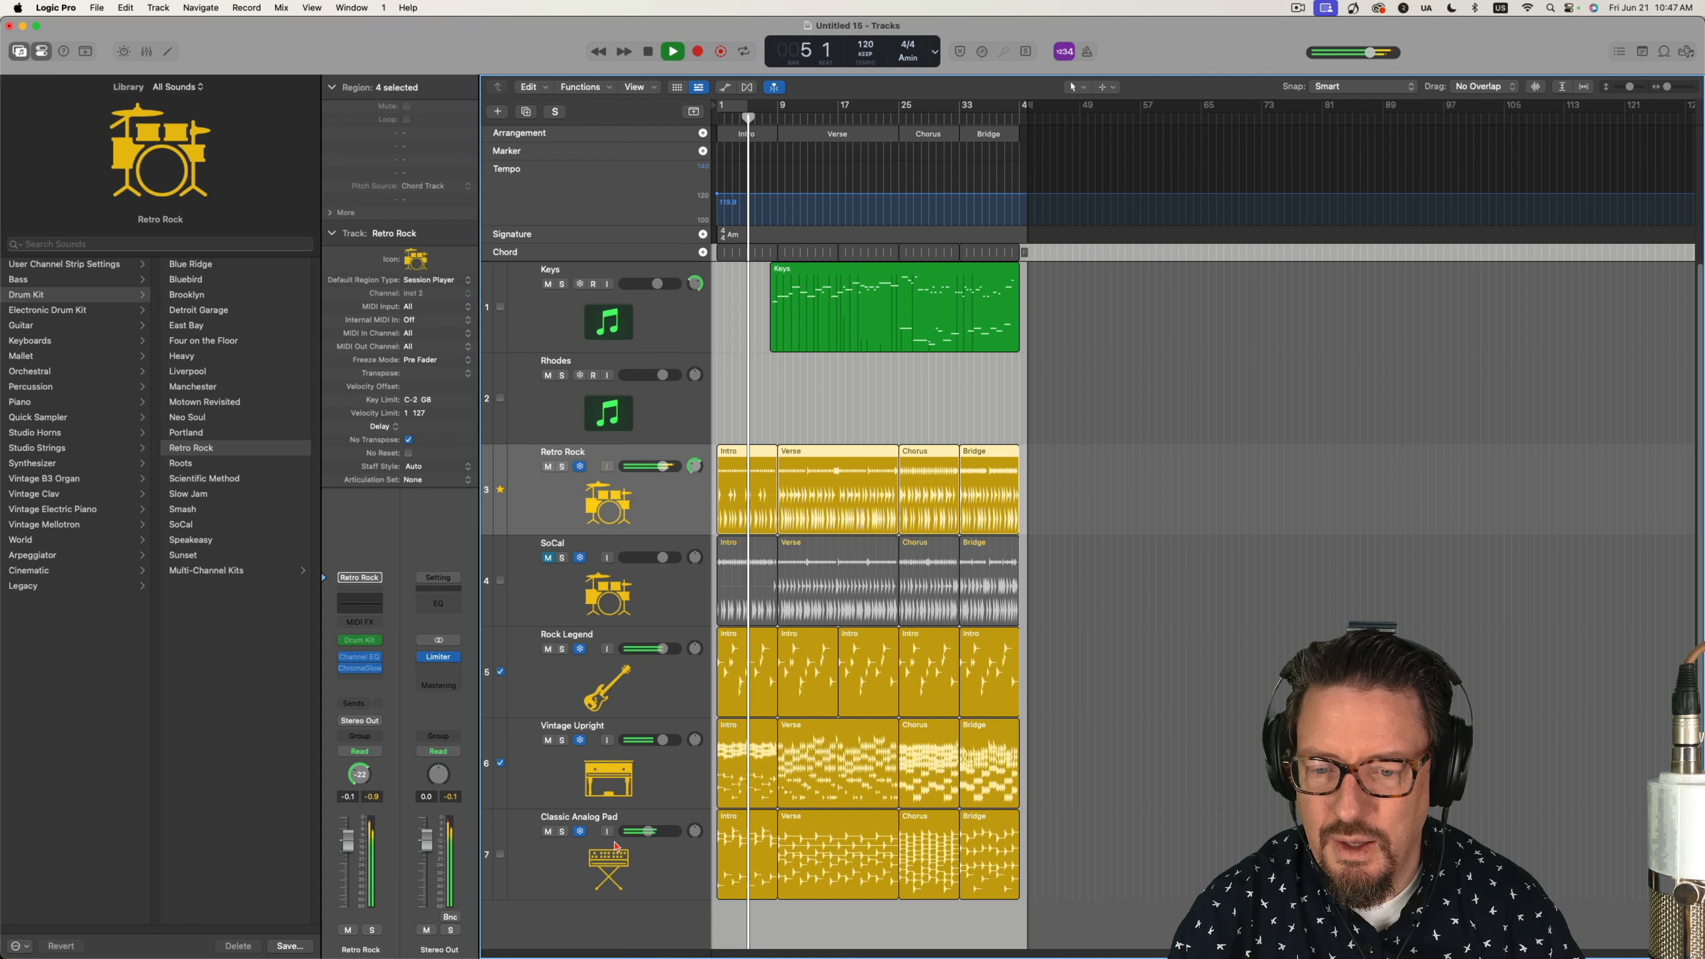
- Nudge the playhead slightly left along the ruler during playback of the arrangement
drag(653, 831, 641, 831)
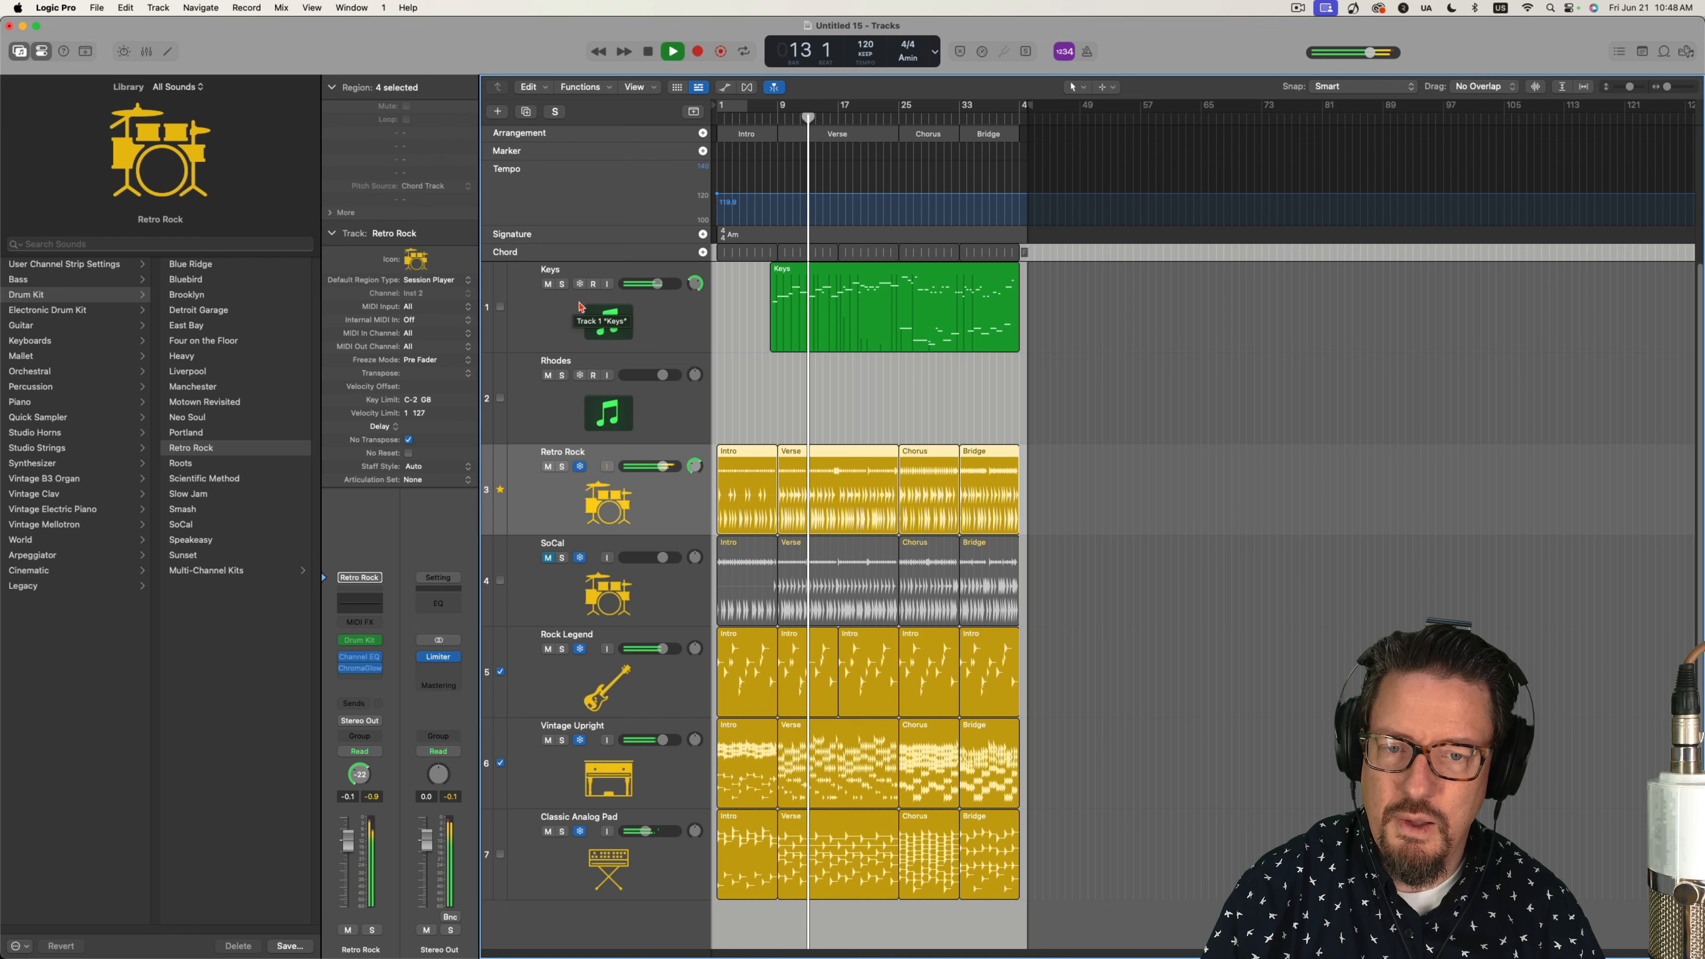
click(673, 52)
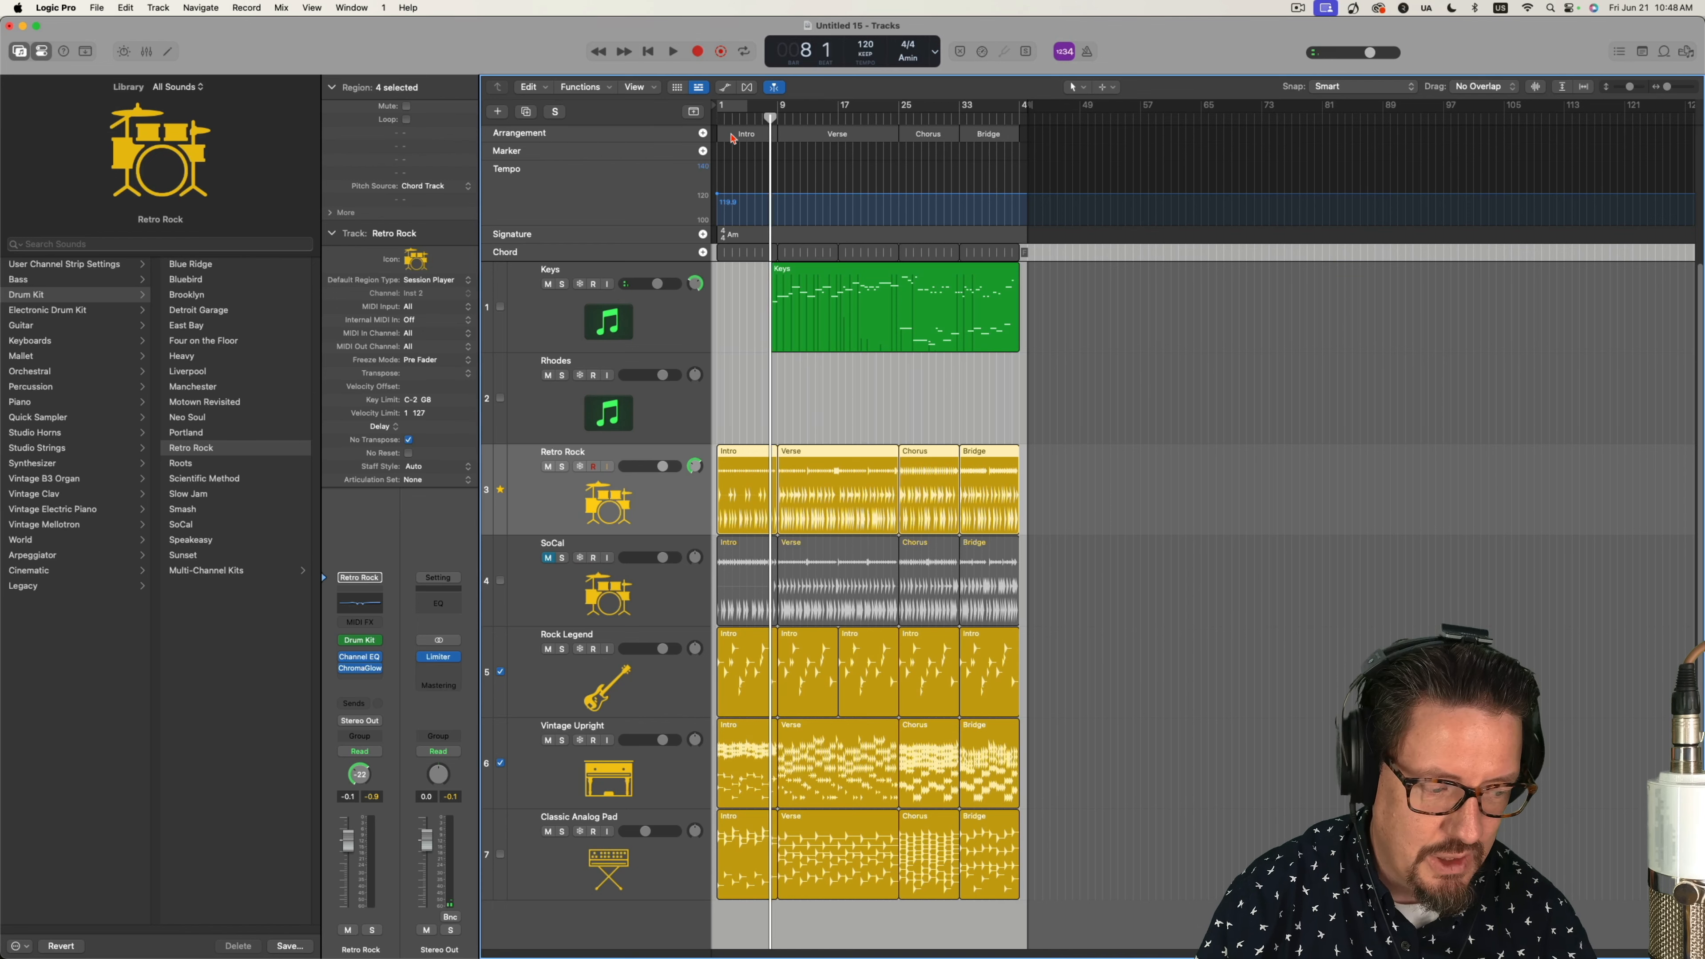
click(672, 52)
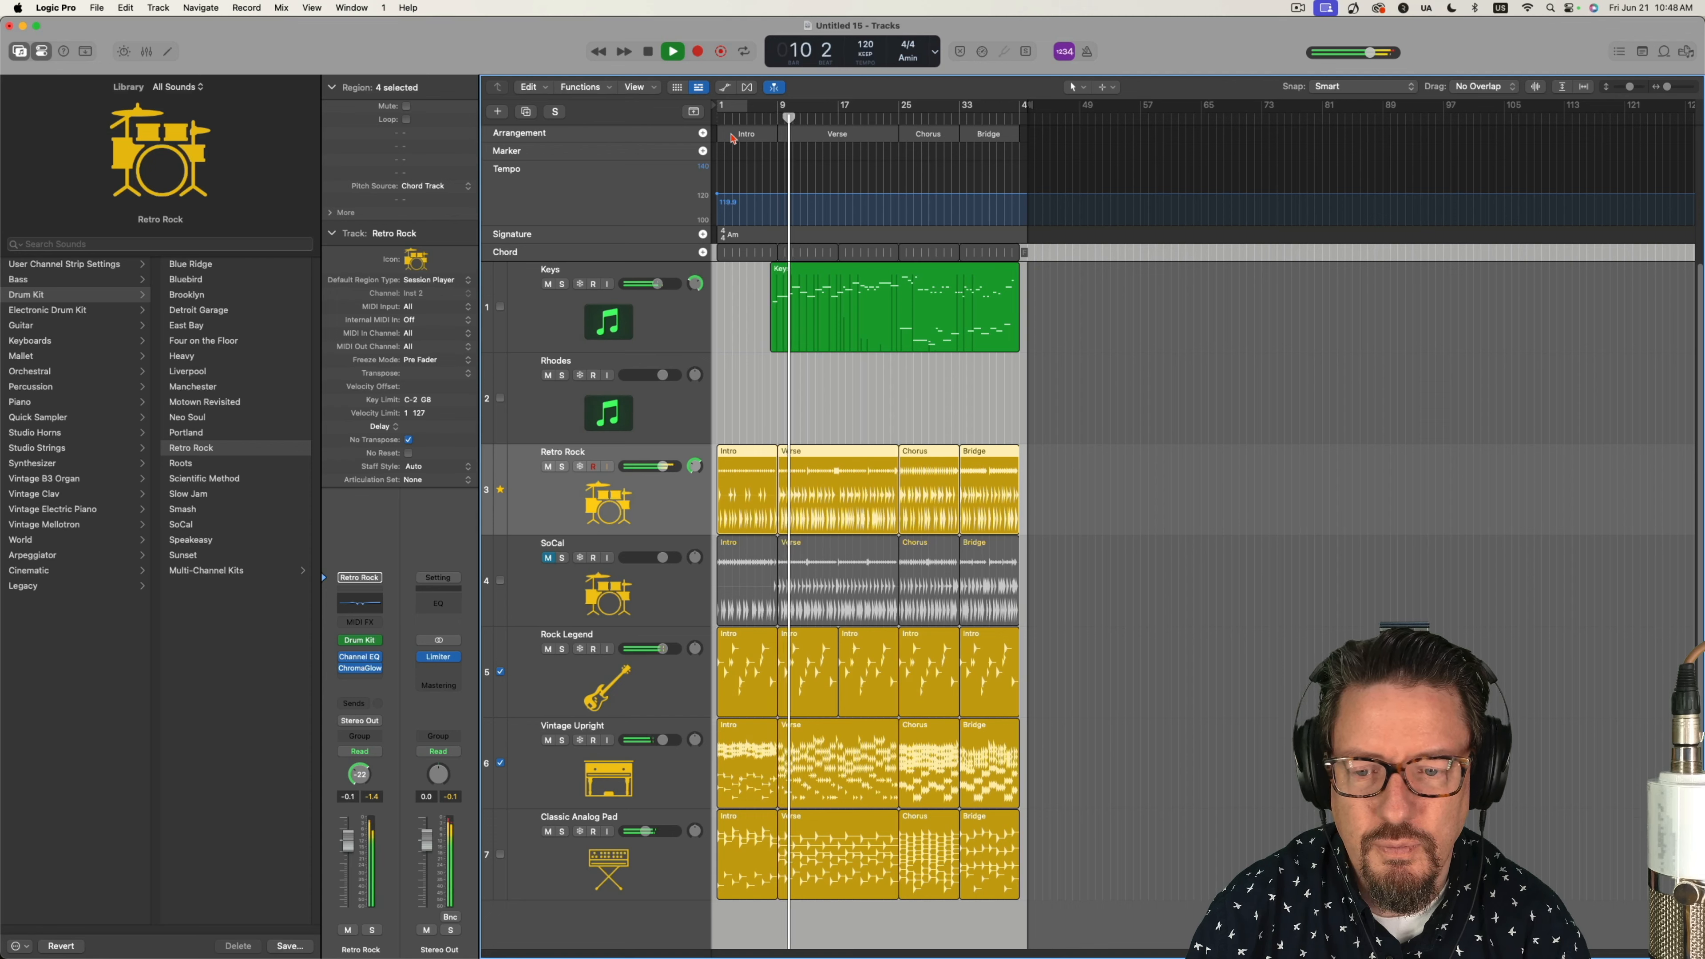
click(673, 52)
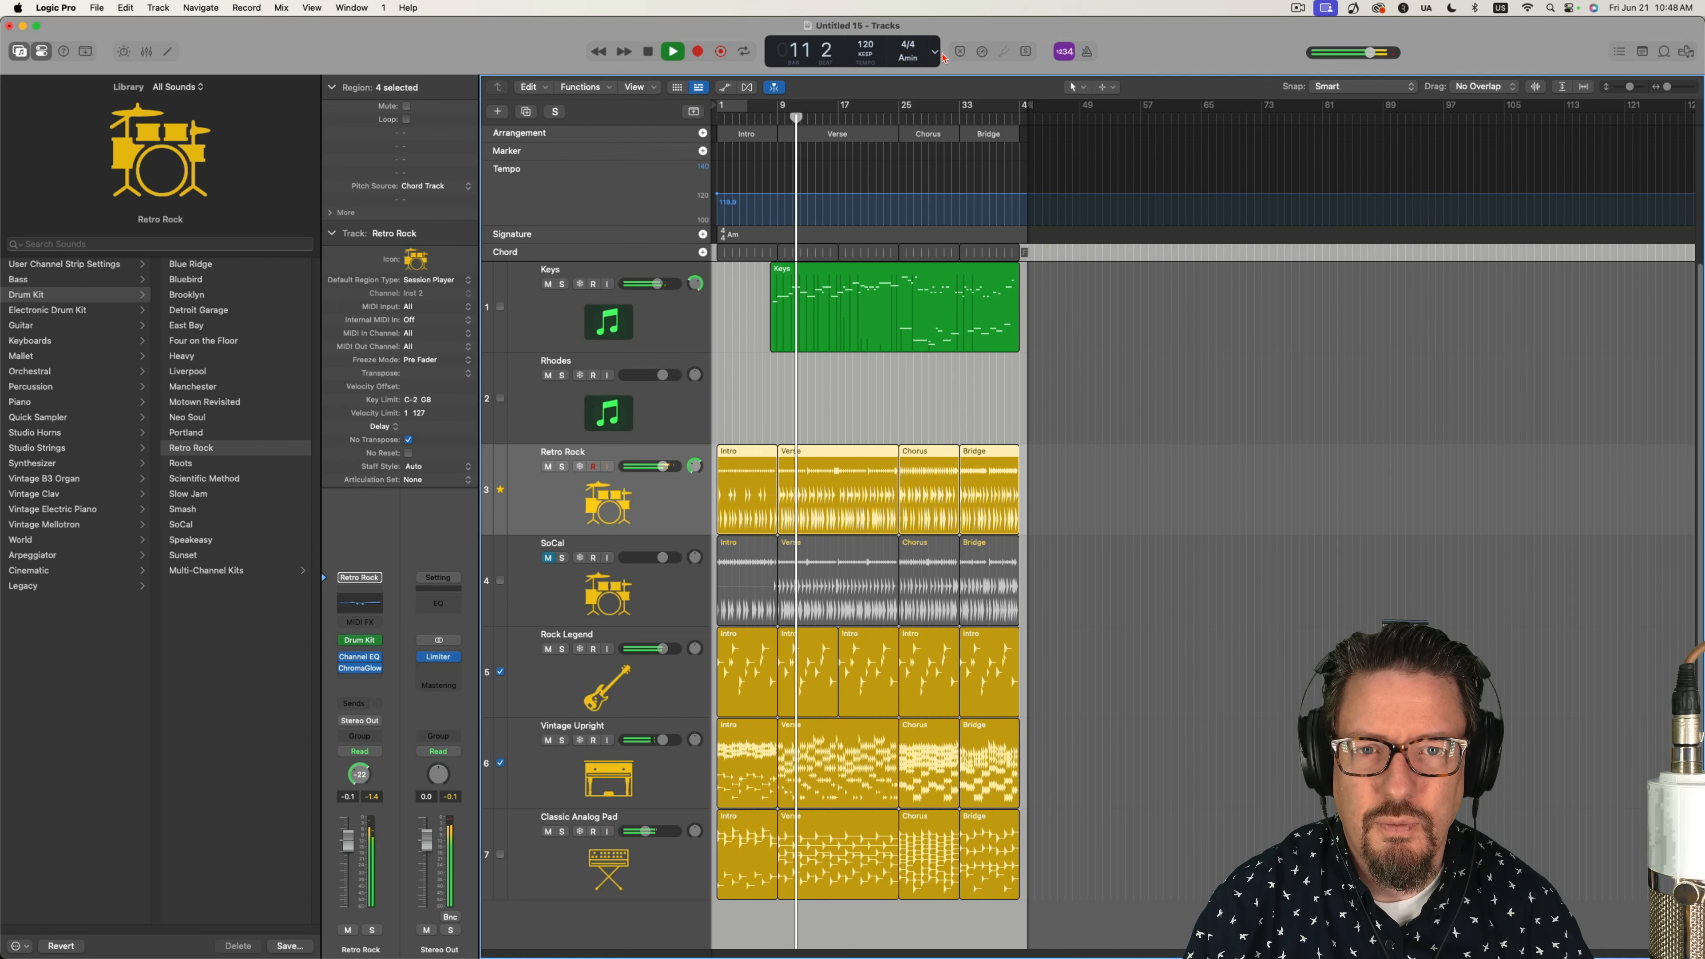
- Set the LCD to the Custom layout and bring up the Performance Meter window
click(933, 51)
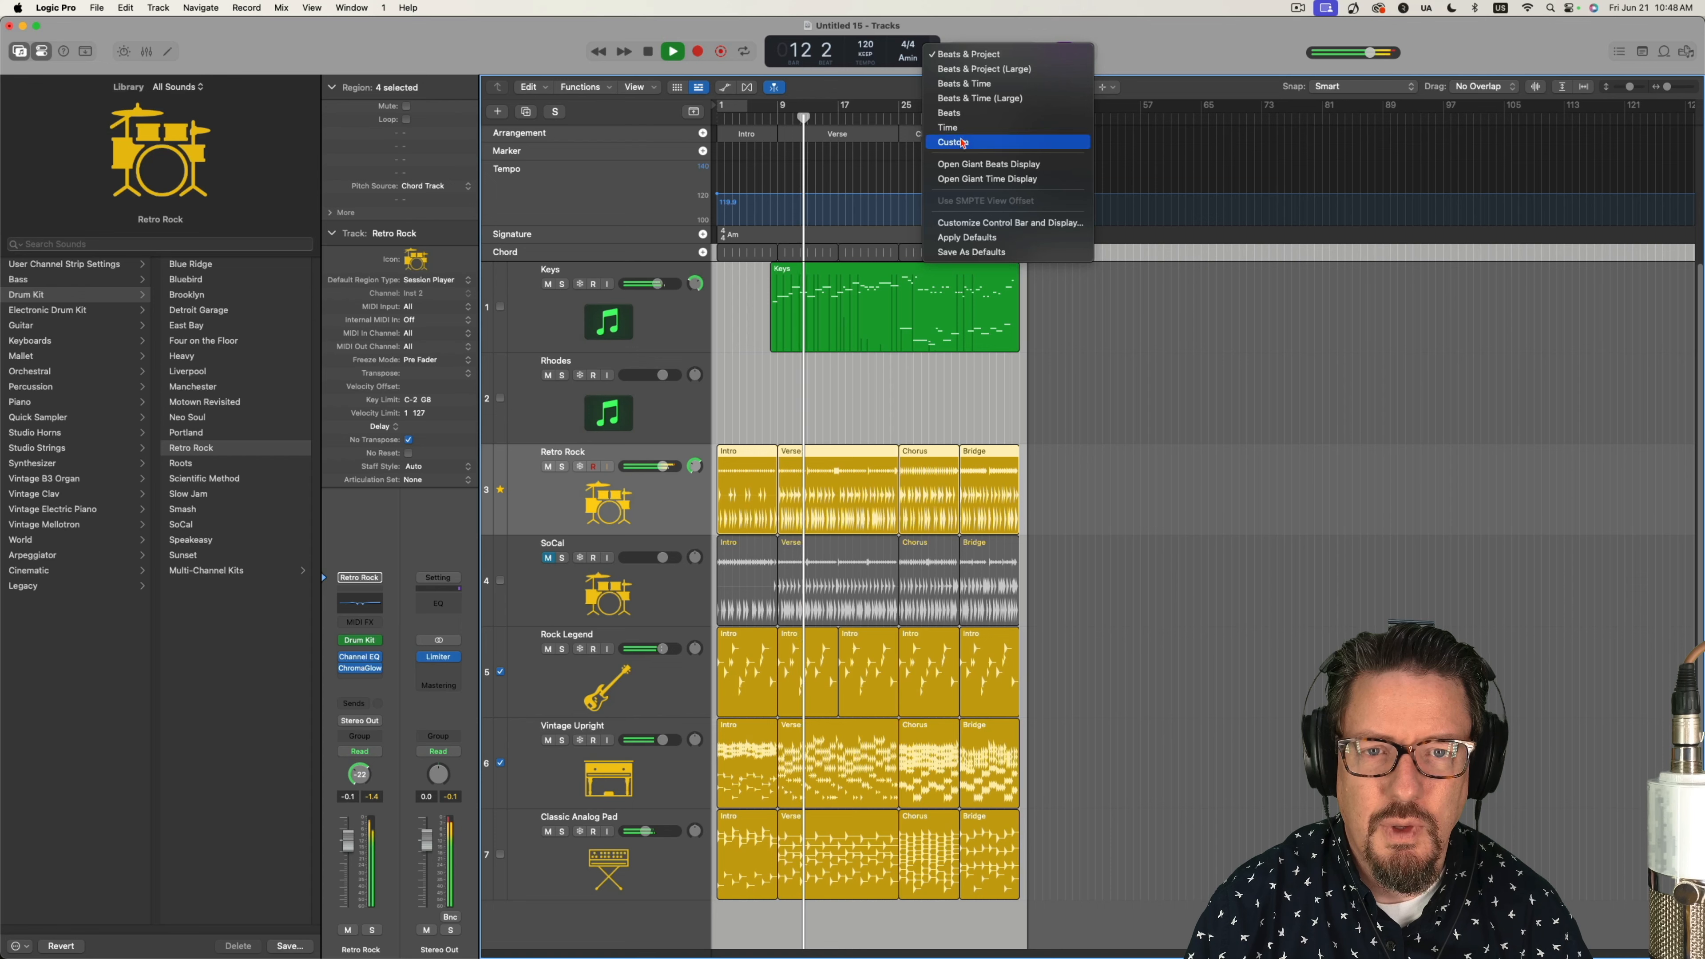
click(951, 141)
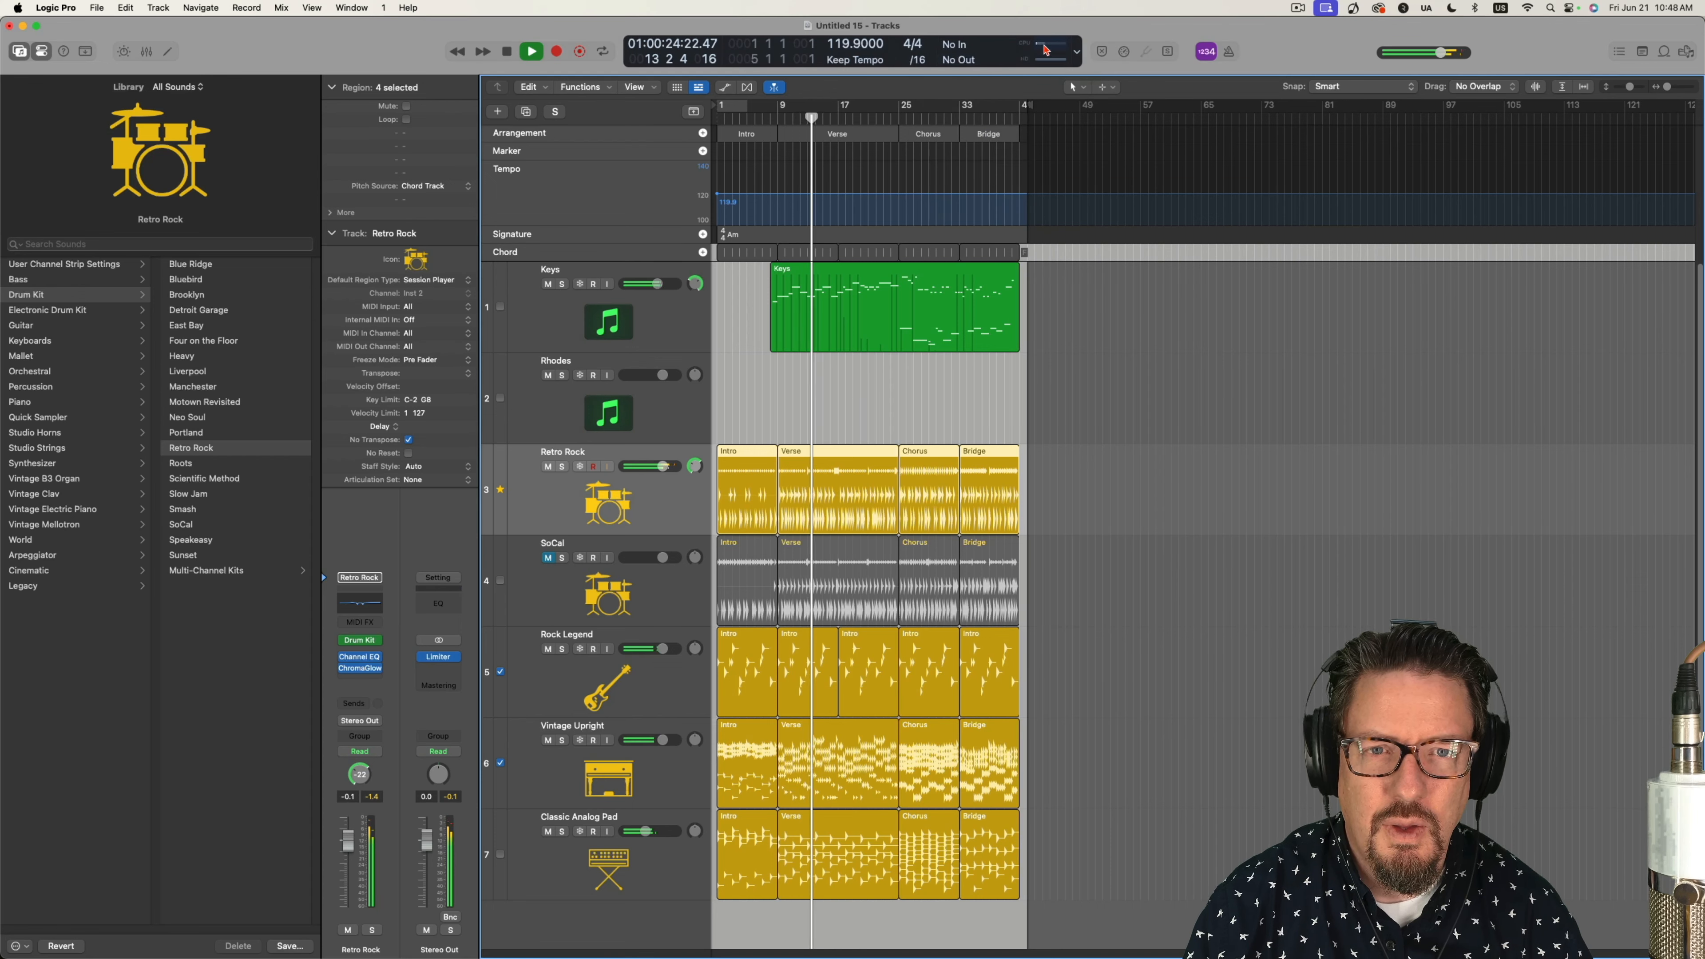
click(1044, 49)
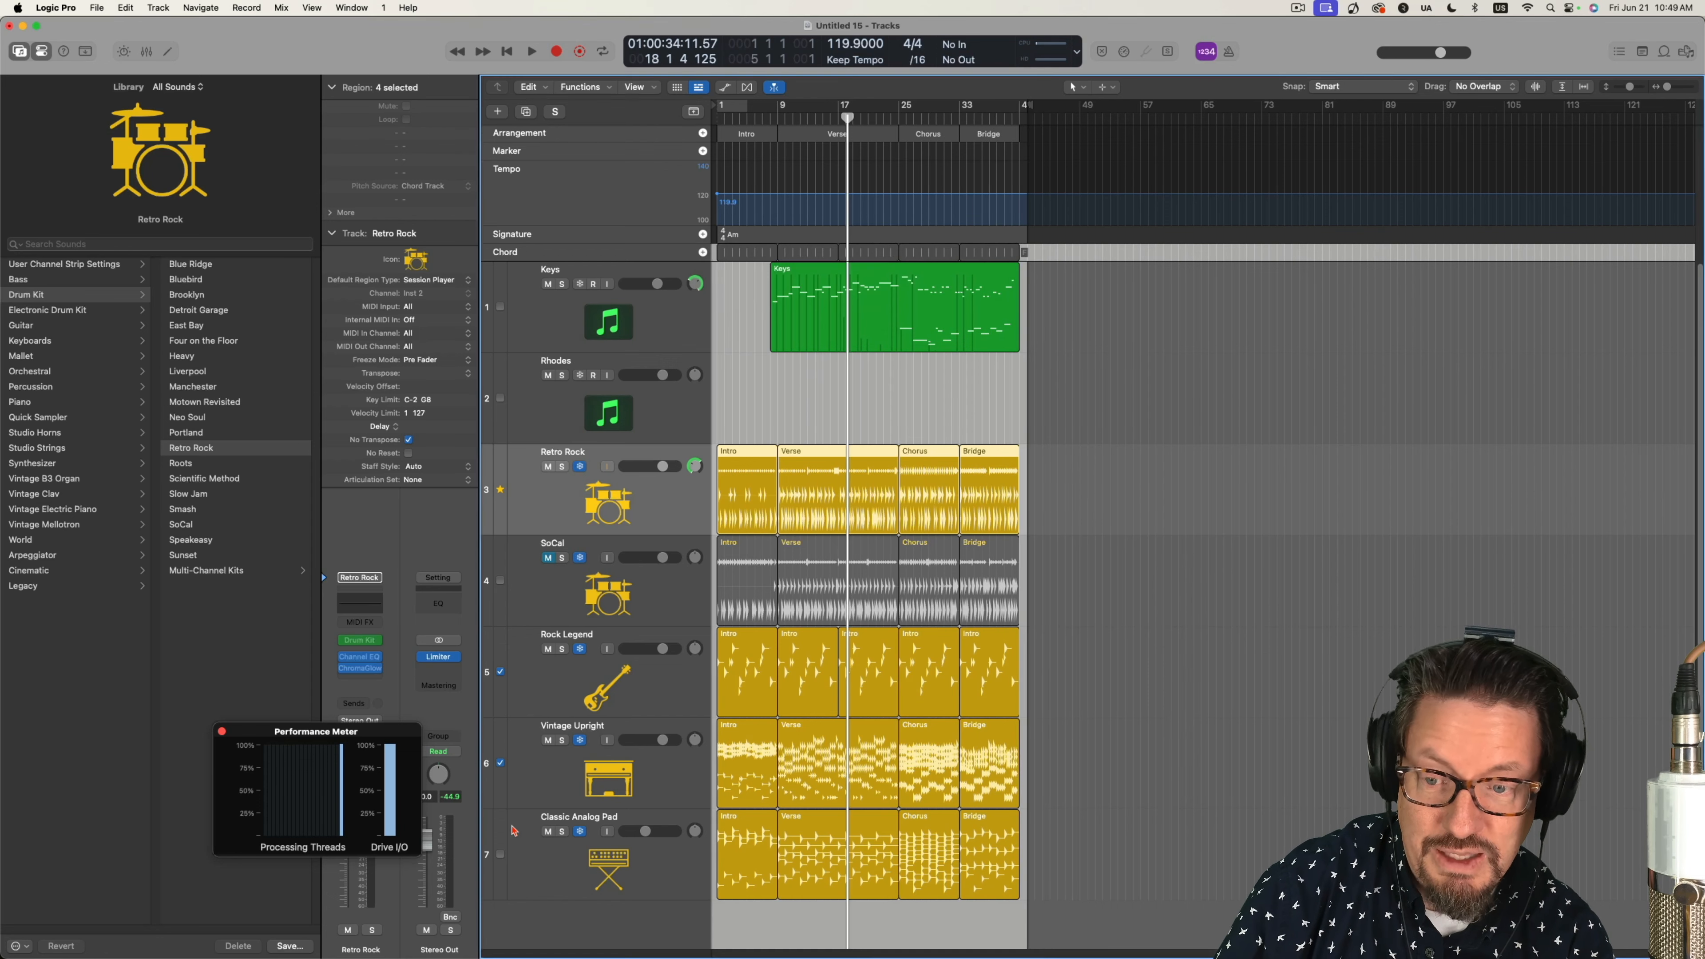
mouse_move(525, 817)
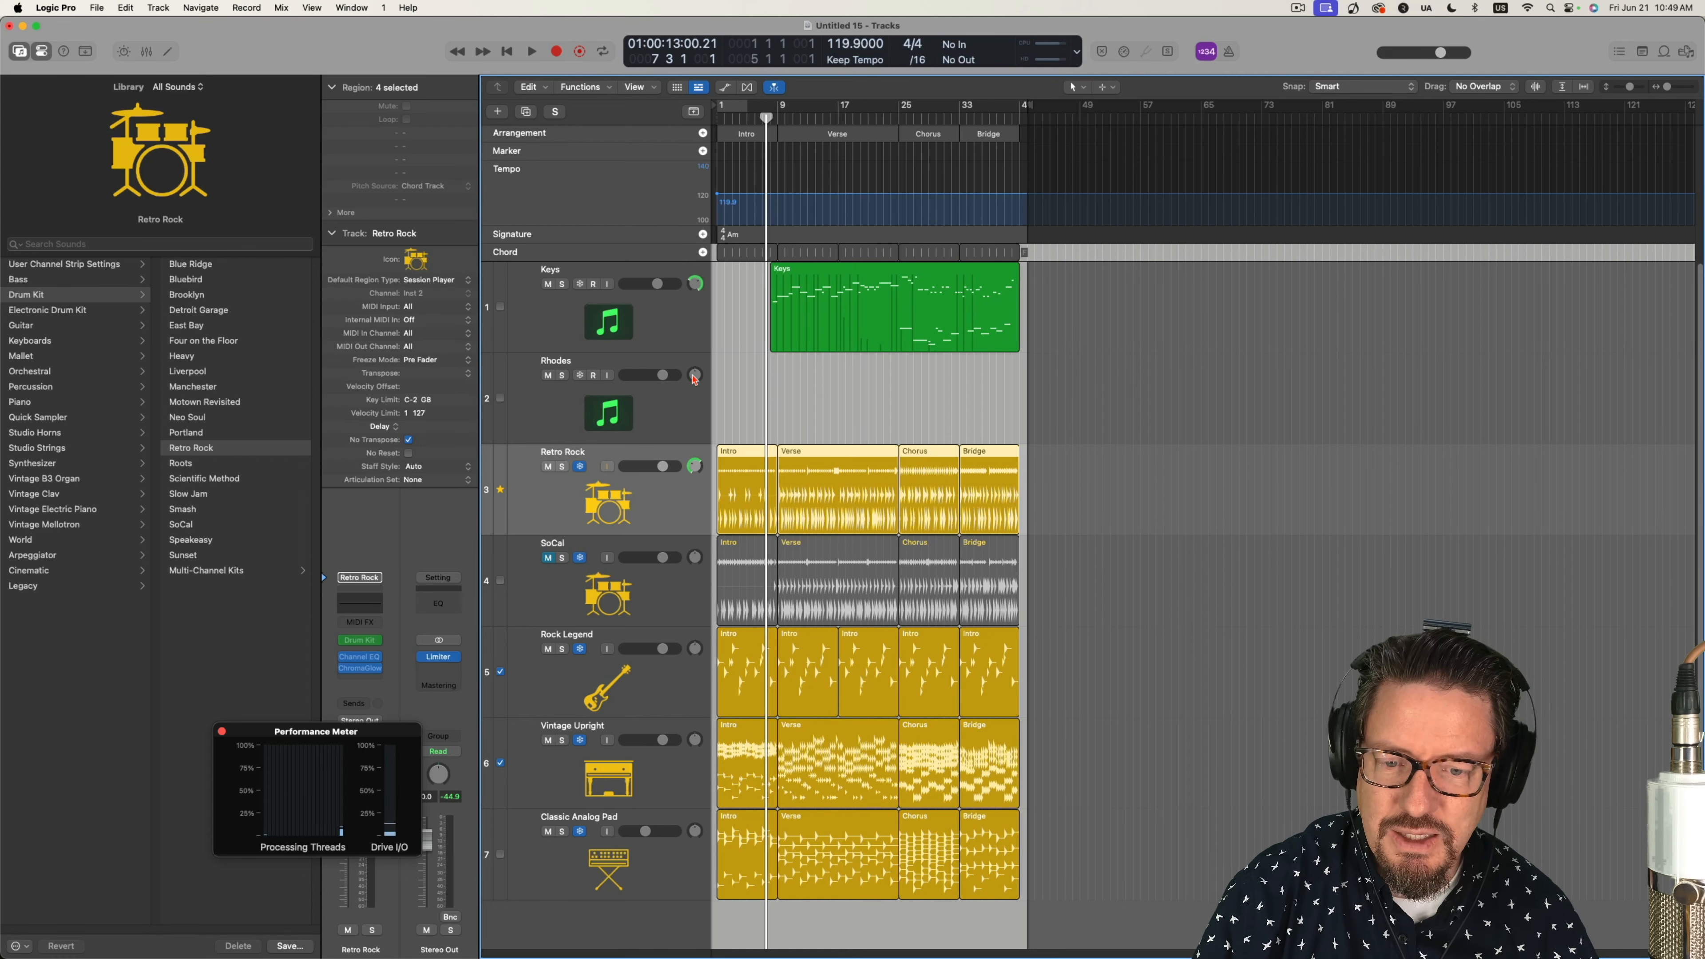
- Start playback from the control bar and watch the Performance Meter's light thread load
click(531, 51)
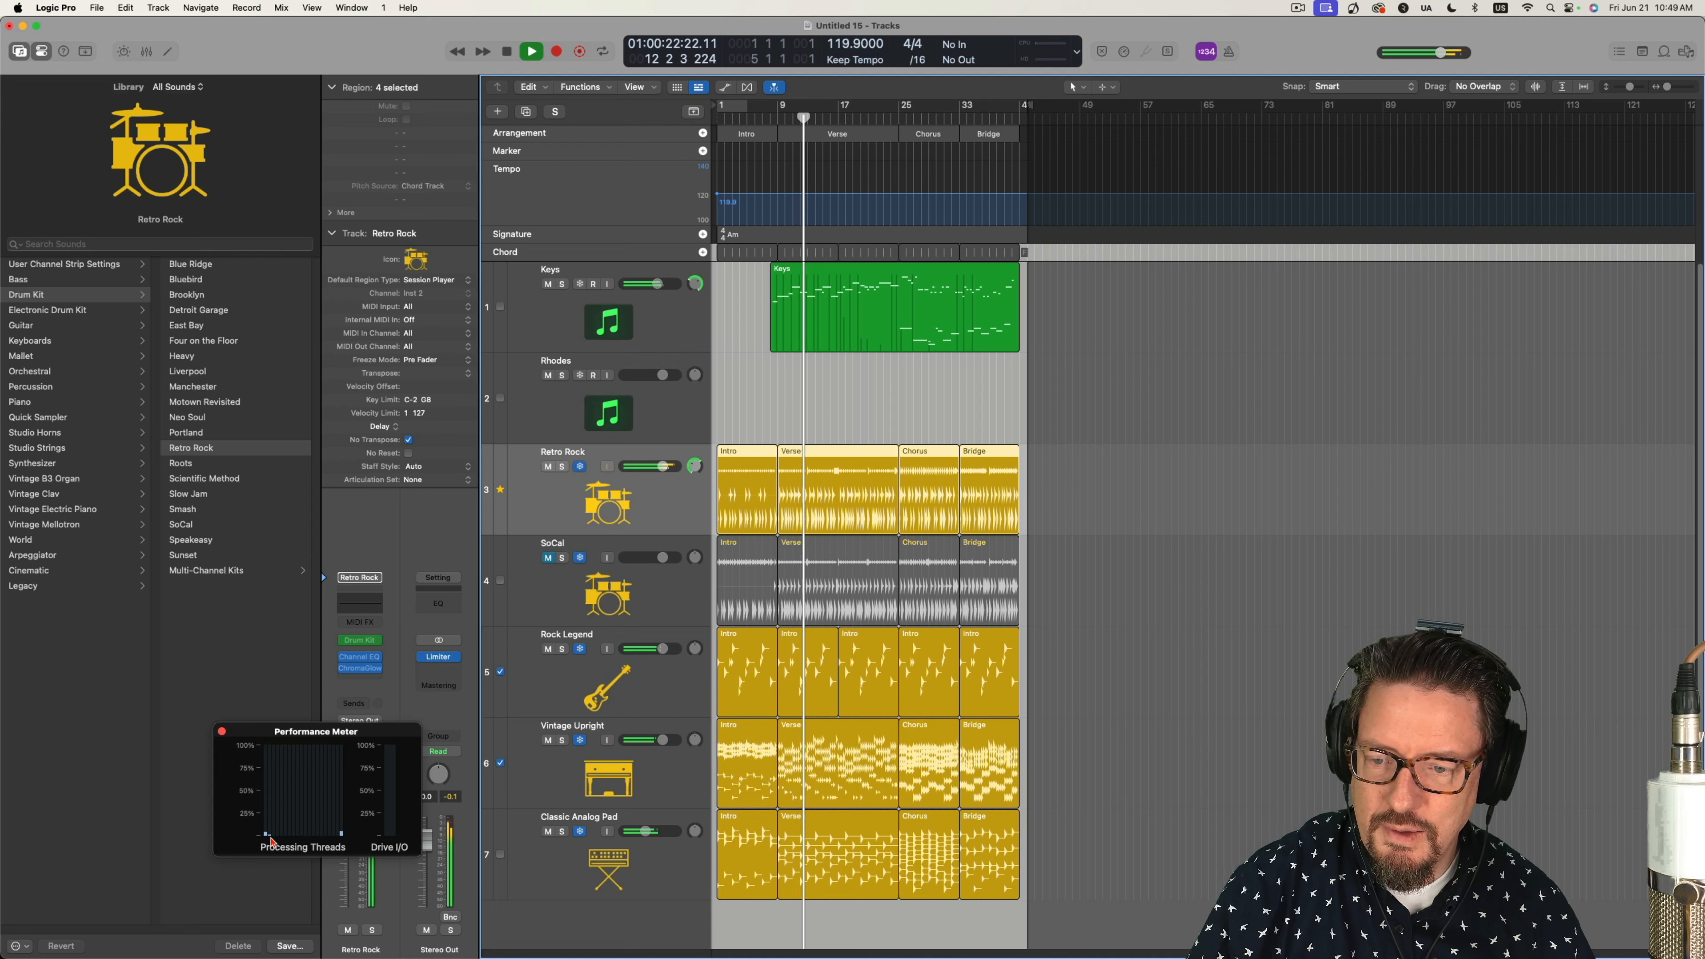
click(531, 52)
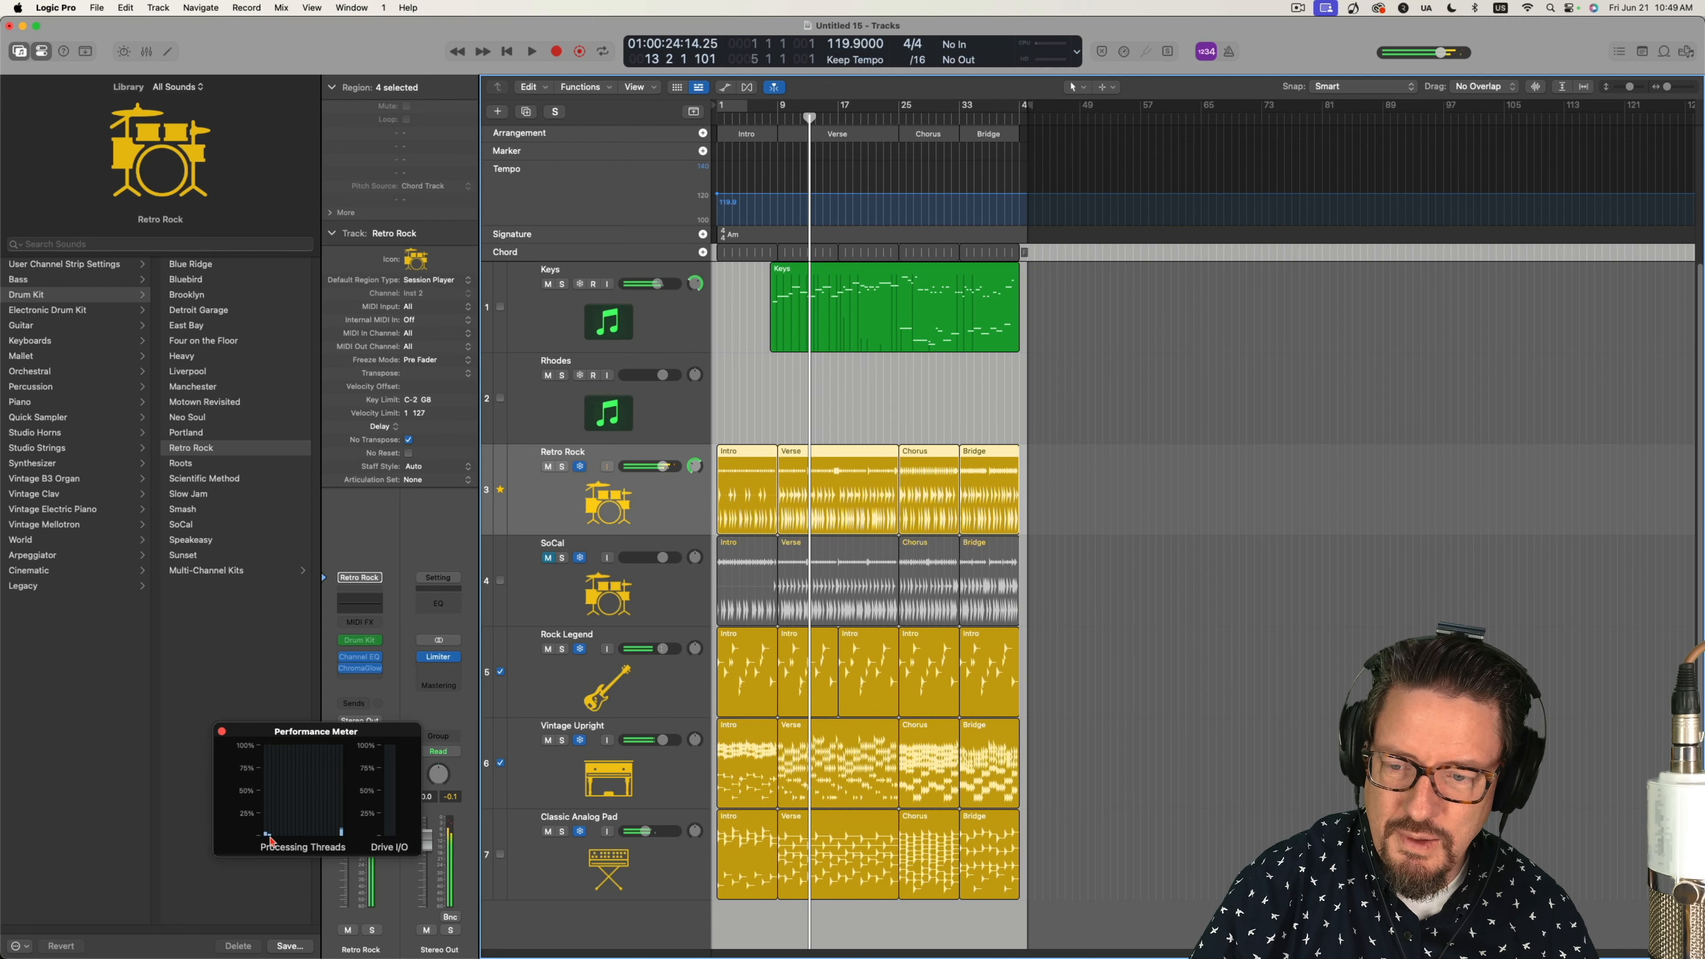